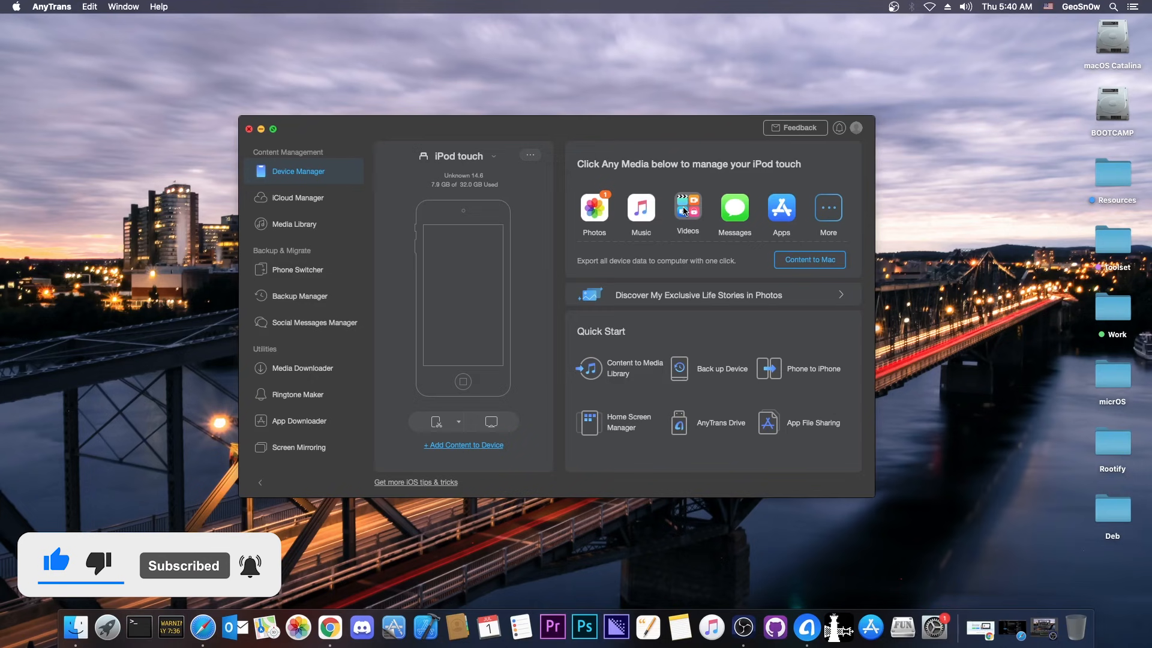
Show the AnyTrans download page in Chrome and point at the Windows Free Download.
{"action": "left_click", "coordinate": [297, 198]}
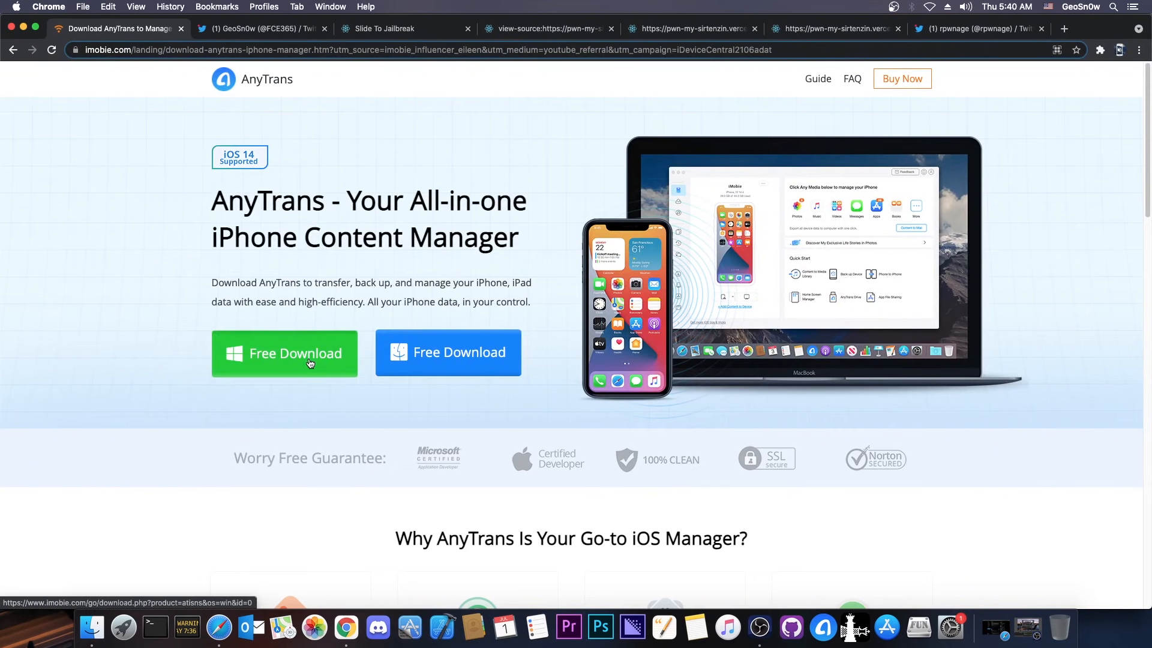
{"action": "left_click", "coordinate": [118, 28]}
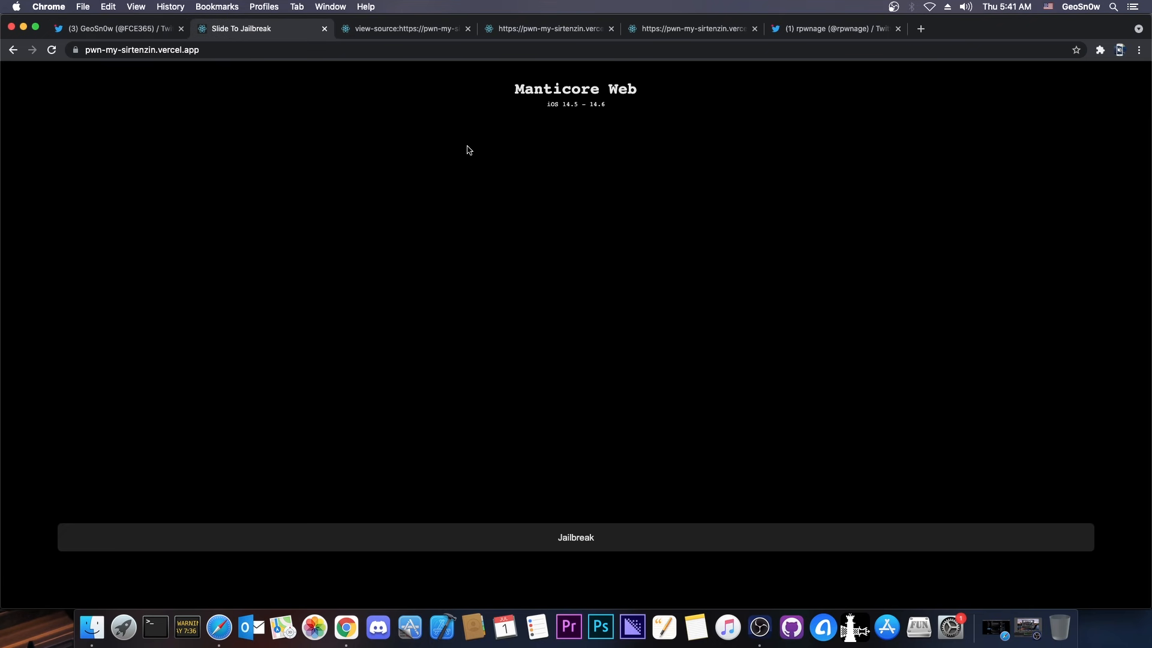
{"action": "mouse_move", "coordinate": [570, 112]}
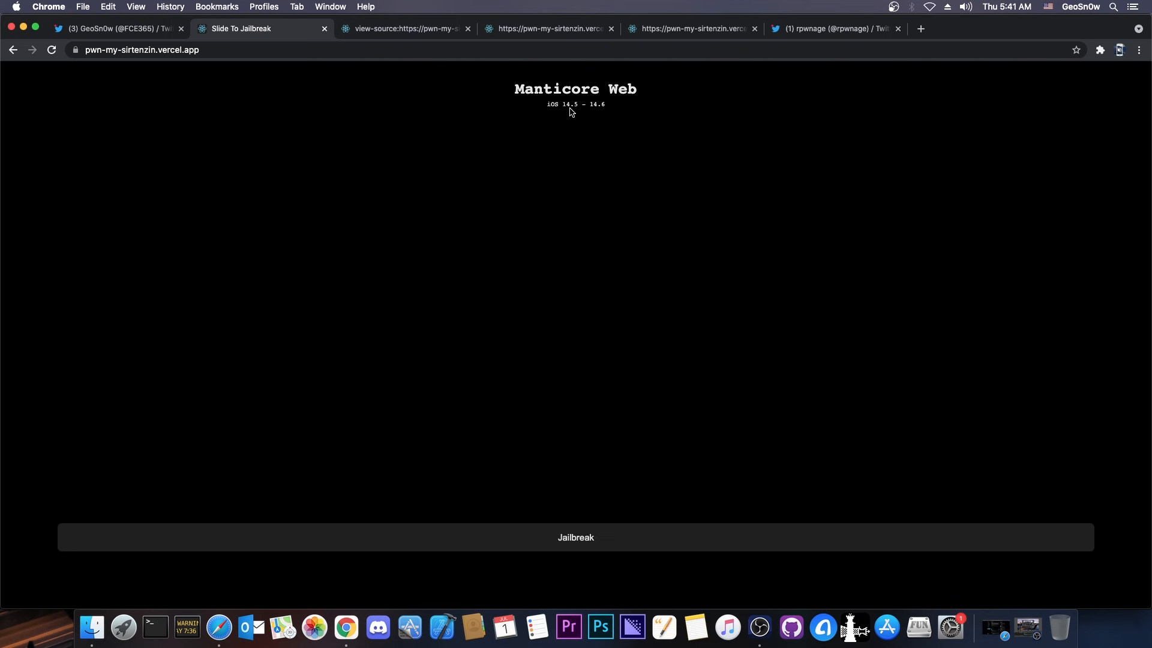
{"action": "mouse_move", "coordinate": [568, 582]}
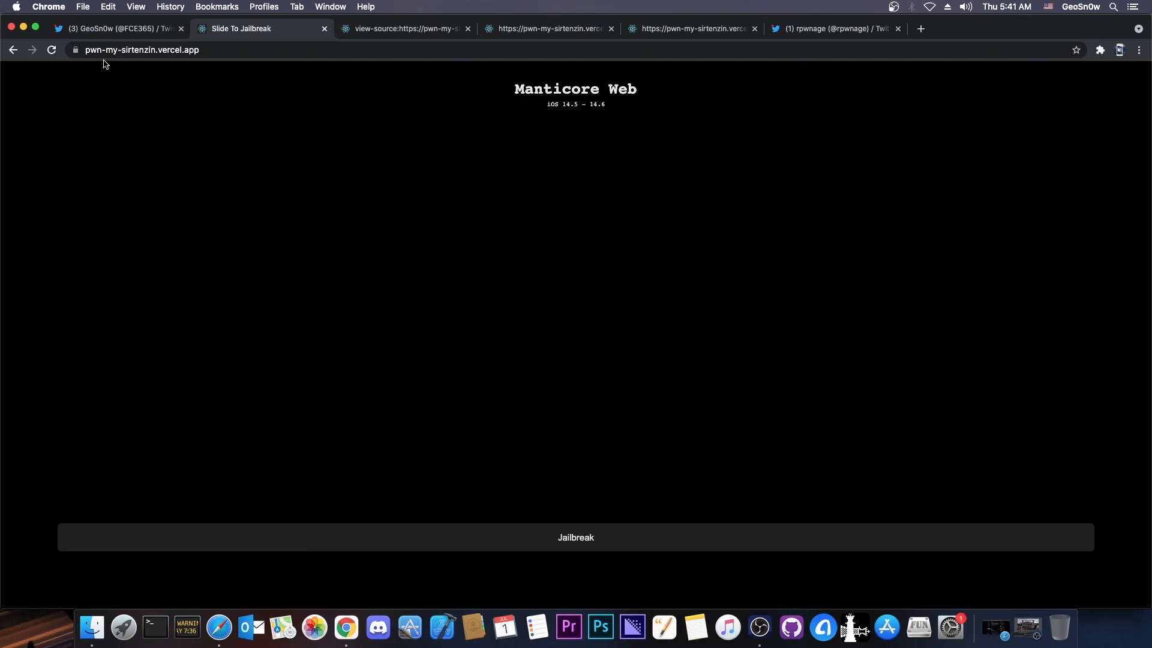
{"action": "mouse_move", "coordinate": [250, 55]}
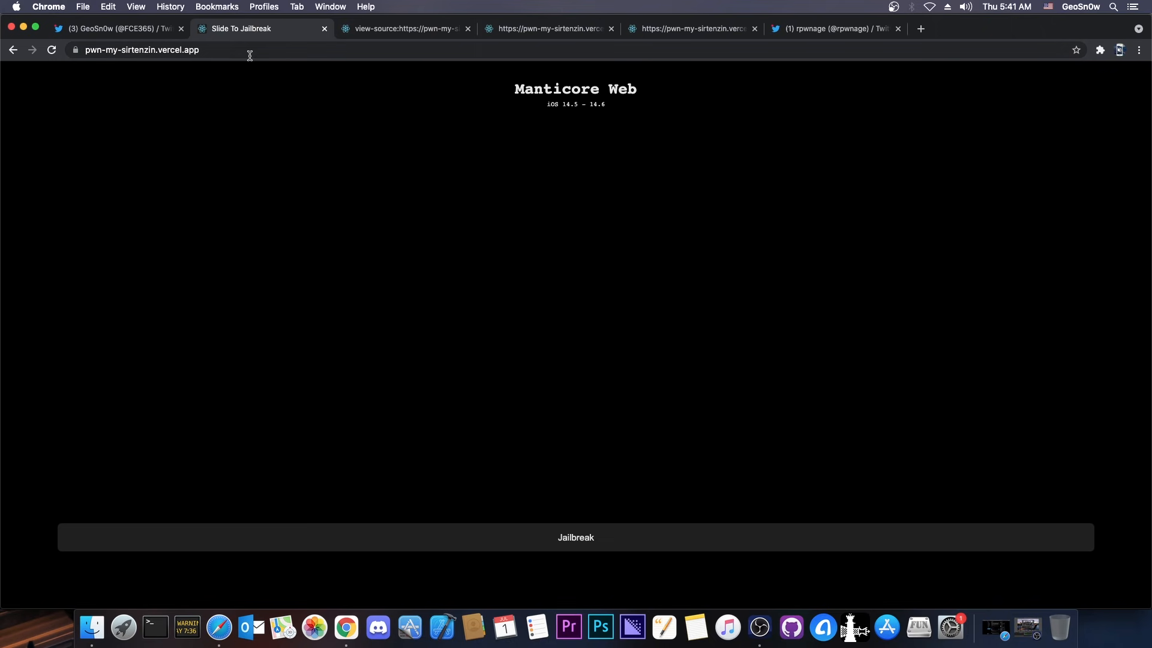
Glance at the Twitter profile page and close it, returning to the Manticore Web jailbreak page.
{"action": "left_click", "coordinate": [110, 29]}
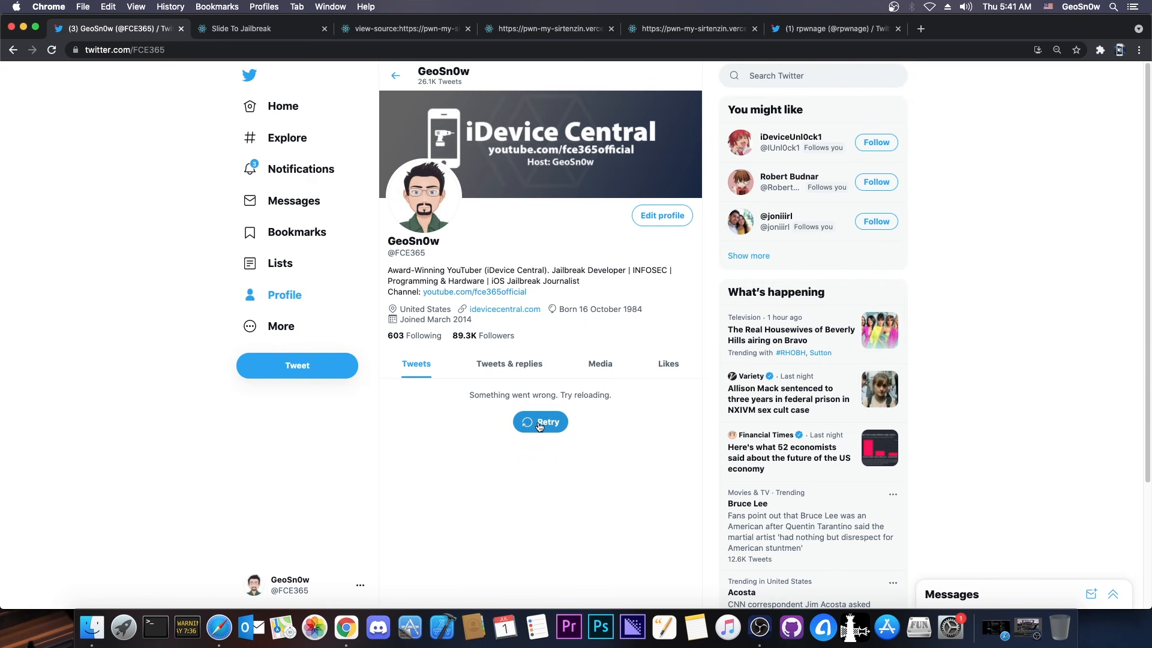
{"action": "mouse_move", "coordinate": [301, 169]}
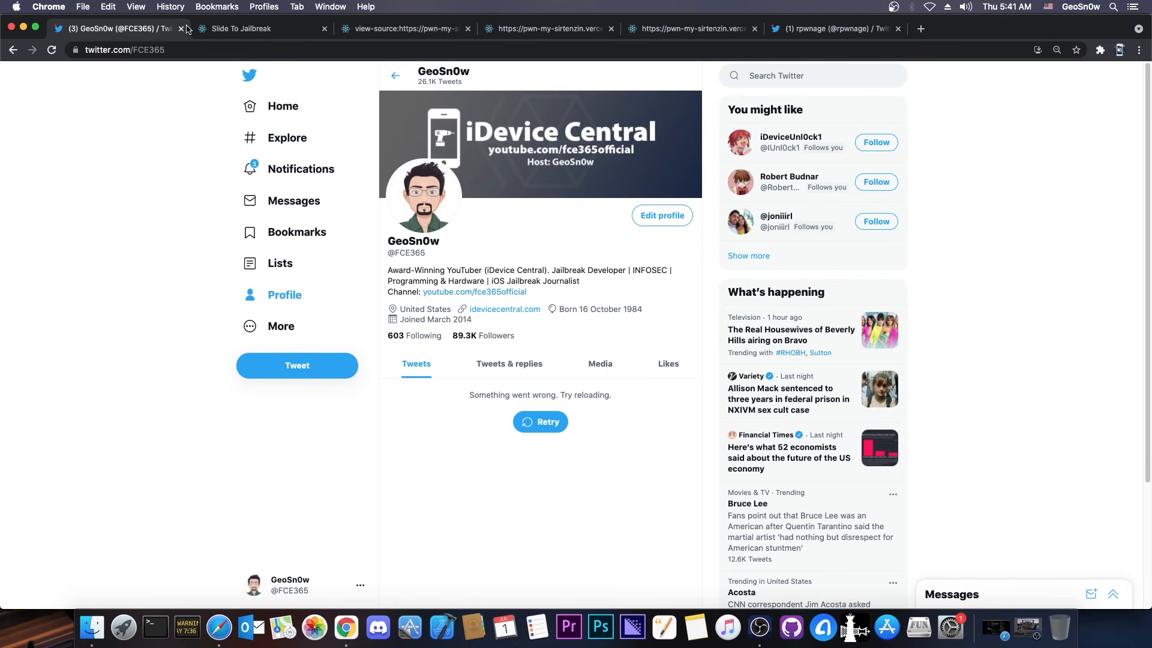
{"action": "left_click", "coordinate": [182, 29]}
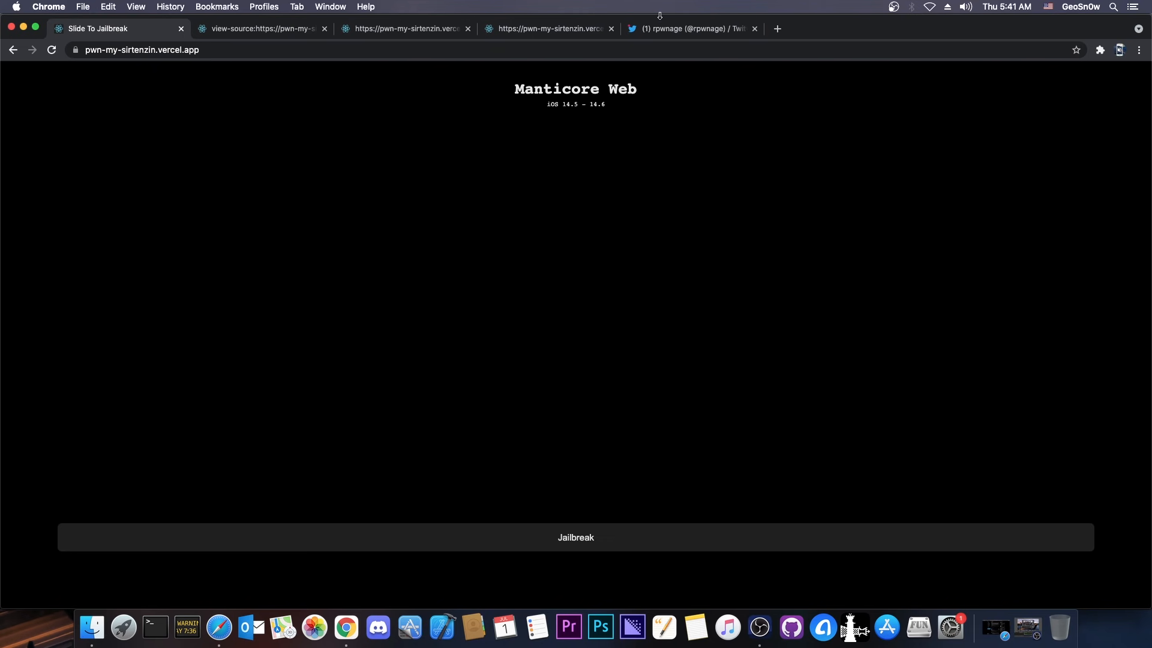
{"action": "left_click", "coordinate": [692, 29]}
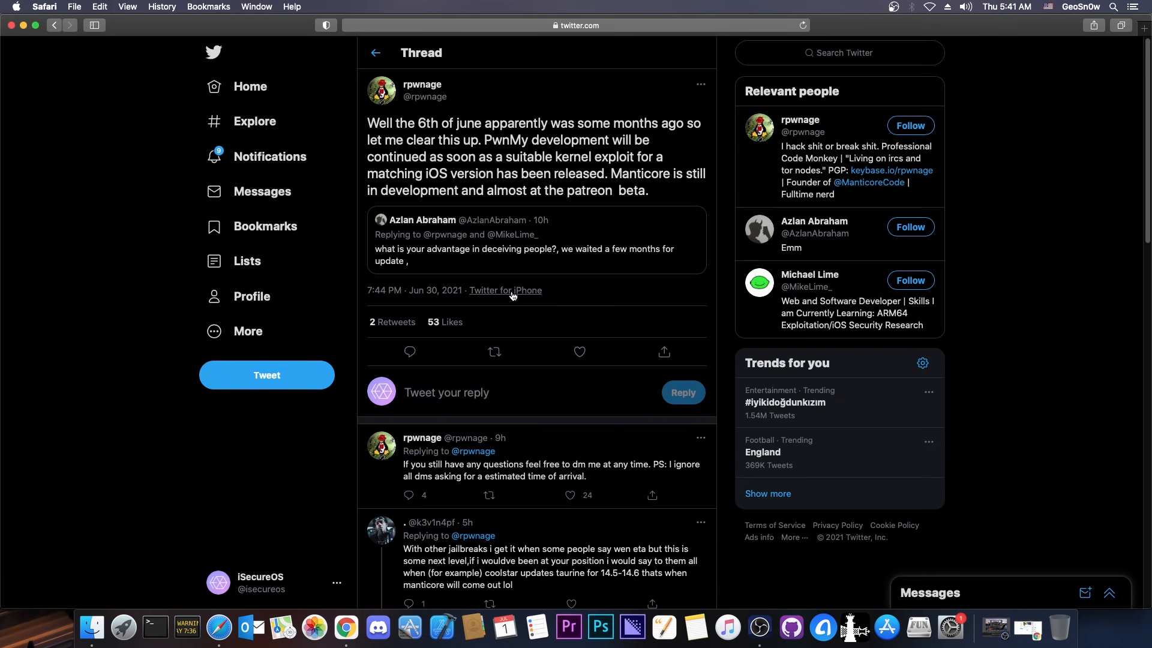
{"action": "mouse_move", "coordinate": [494, 273]}
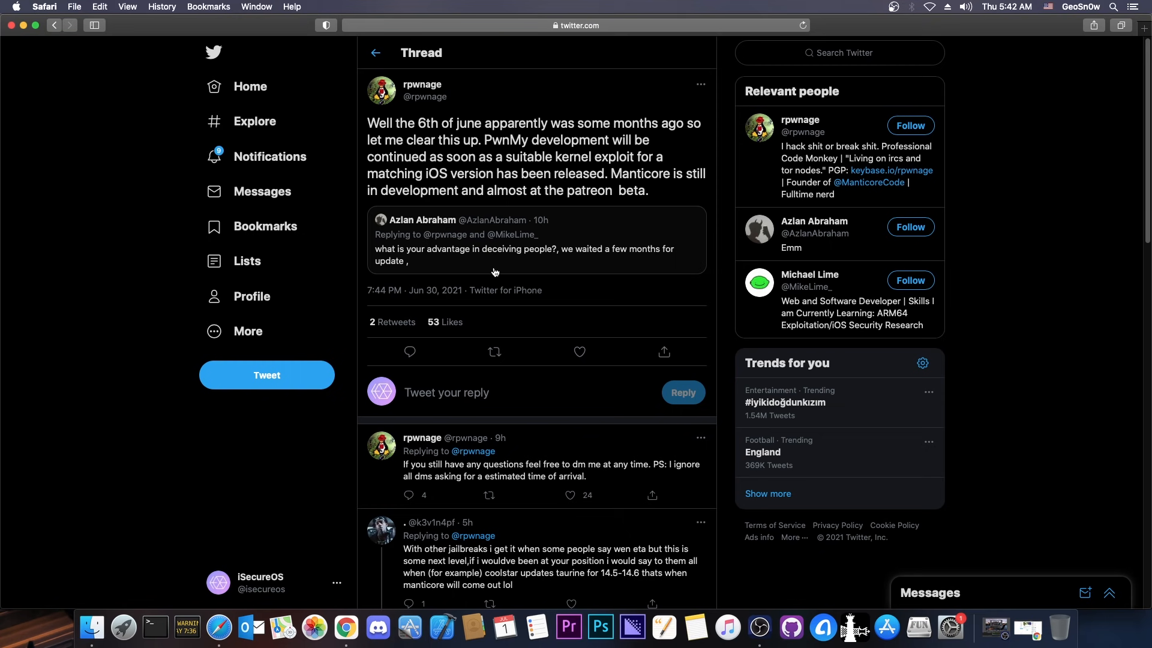
{"action": "mouse_move", "coordinate": [404, 253]}
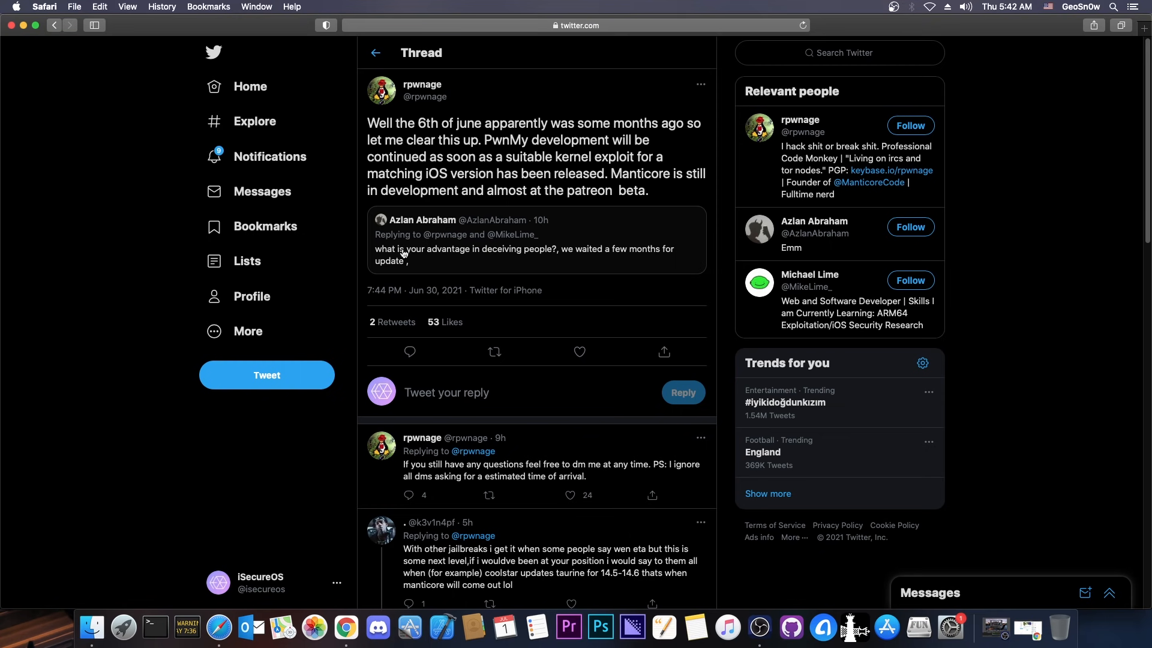
{"action": "mouse_move", "coordinate": [408, 269]}
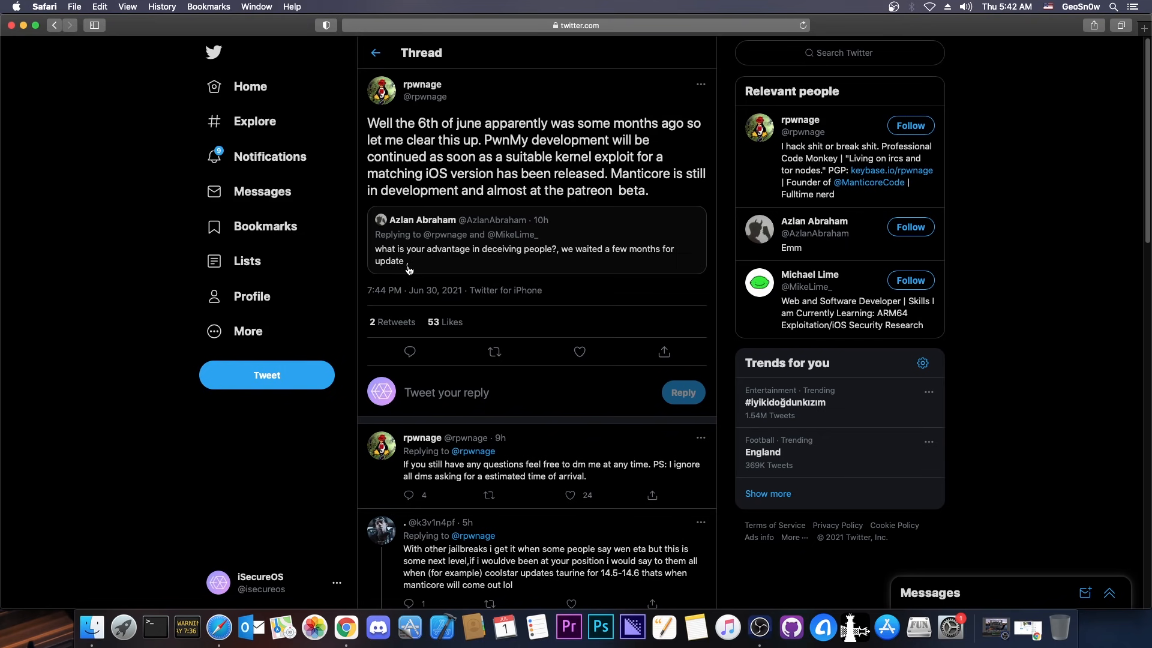
{"action": "mouse_move", "coordinate": [524, 272]}
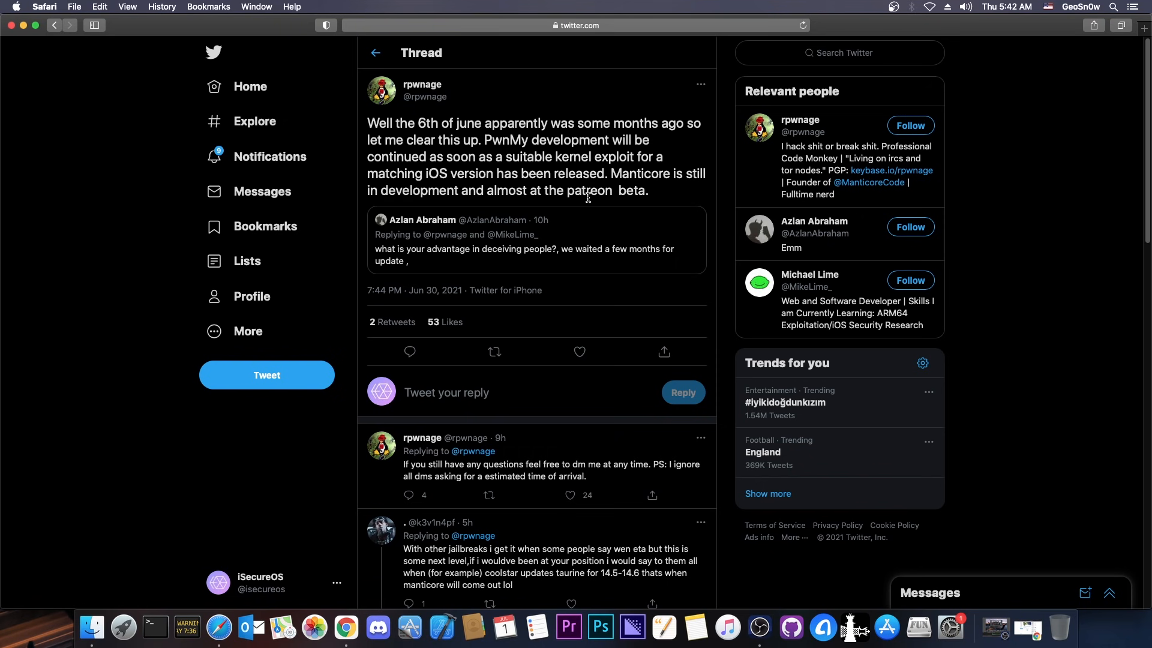
{"action": "mouse_move", "coordinate": [467, 167]}
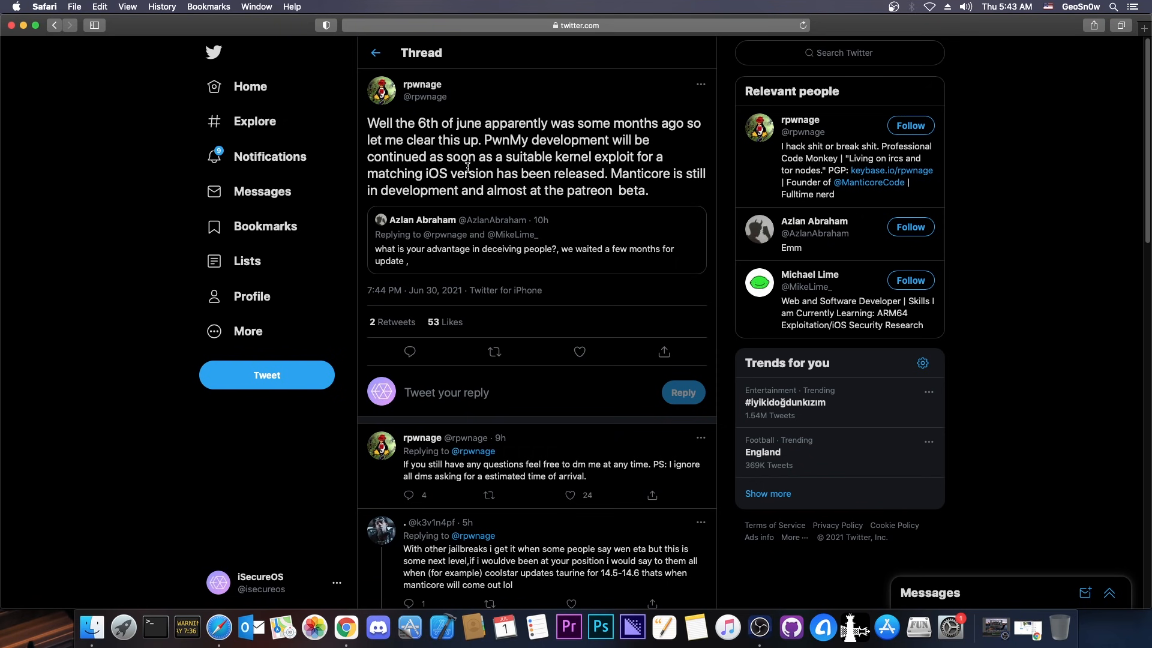
{"action": "mouse_move", "coordinate": [21, 25]}
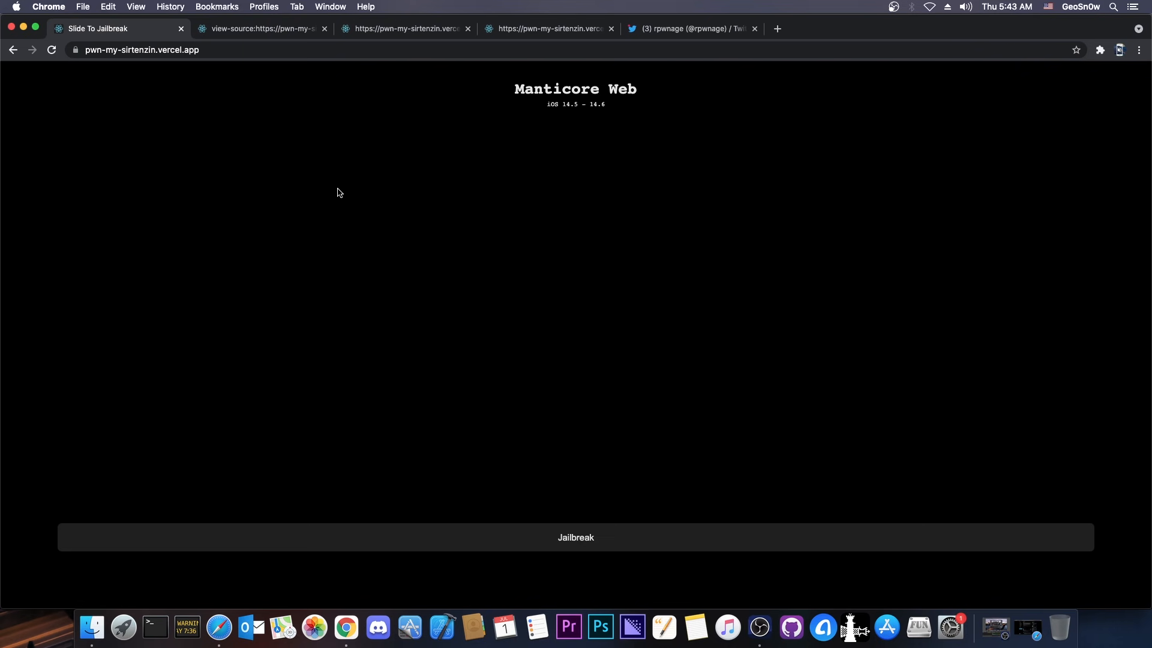
{"action": "left_click", "coordinate": [688, 29]}
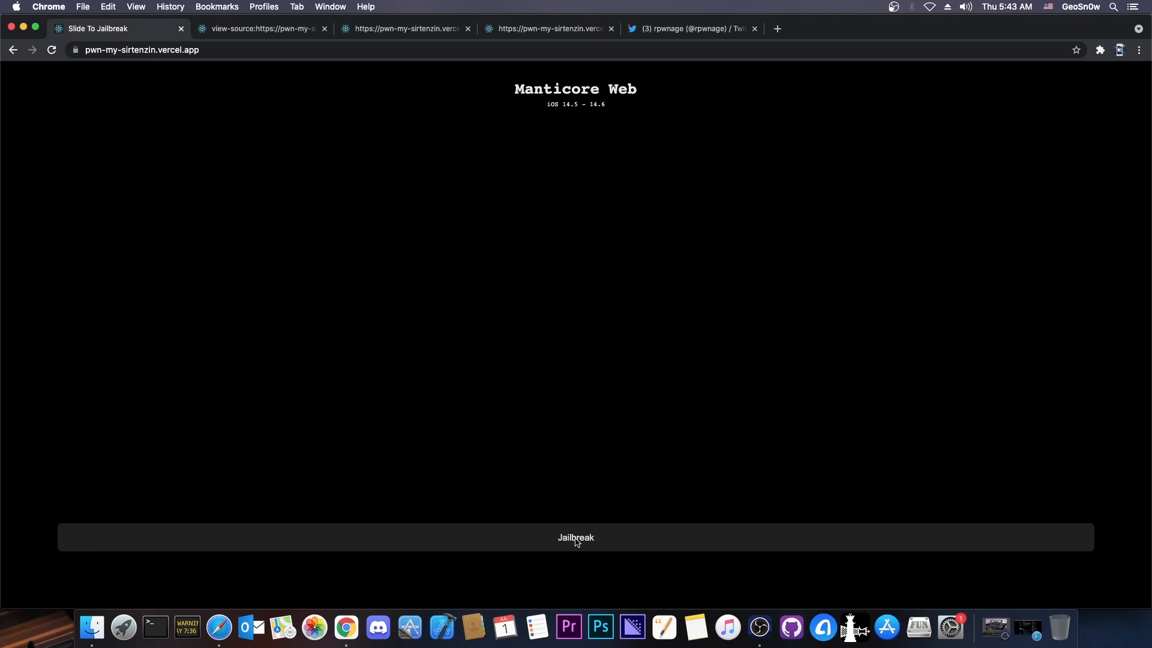
{"action": "left_click", "coordinate": [575, 537]}
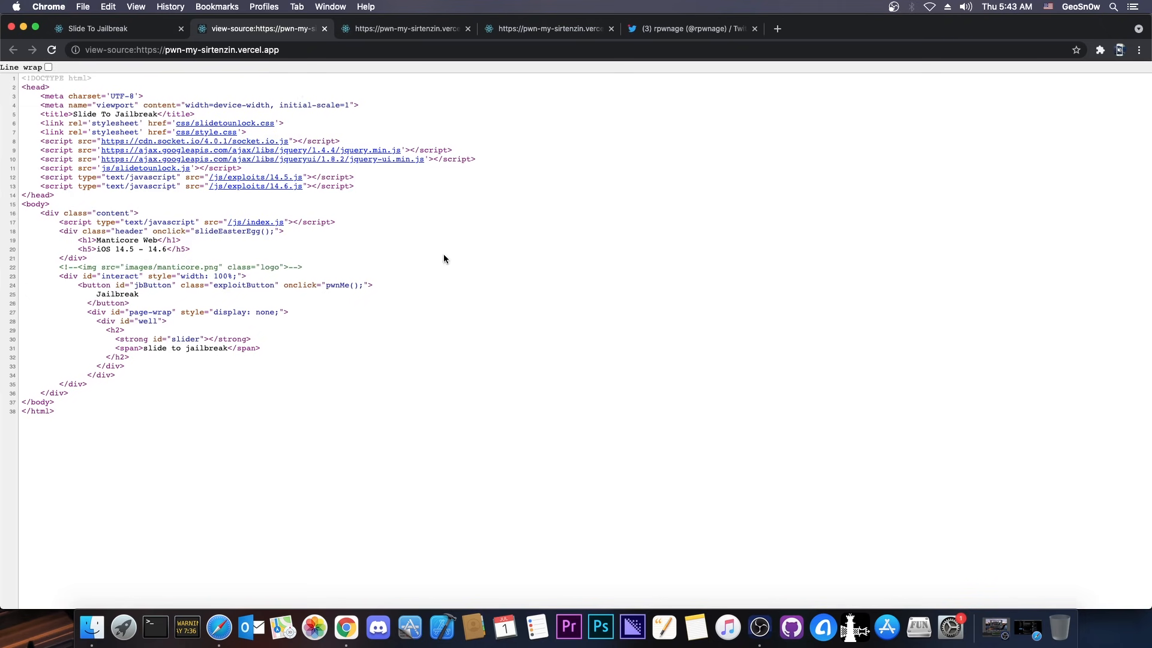
{"action": "mouse_move", "coordinate": [319, 323]}
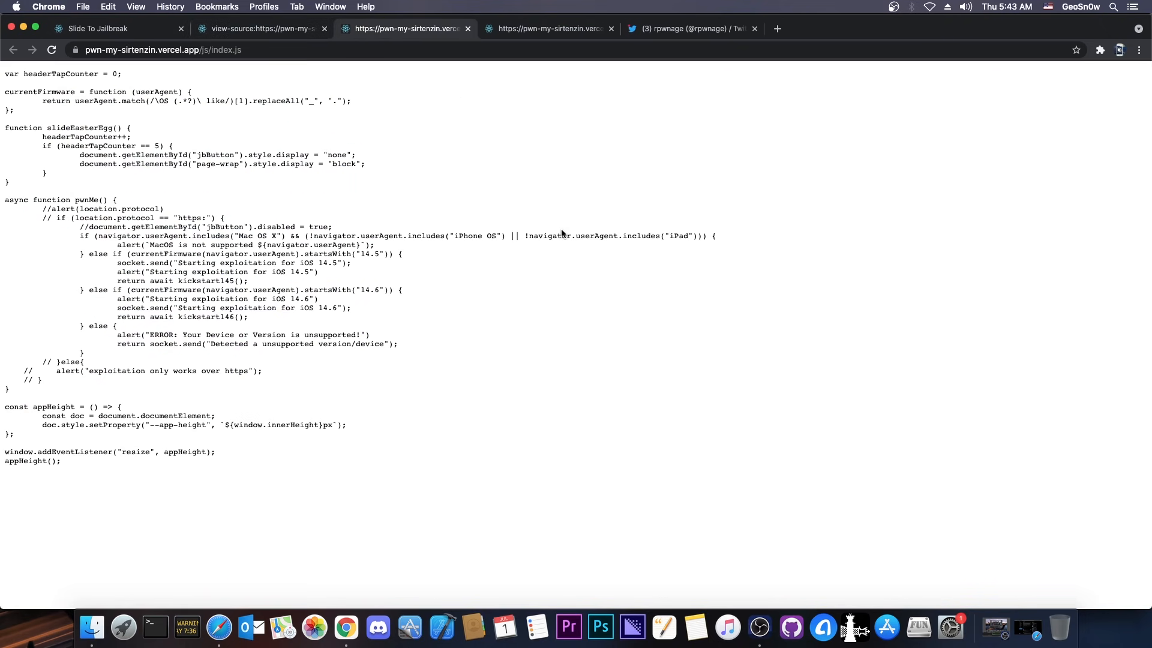
{"action": "mouse_move", "coordinate": [120, 390]}
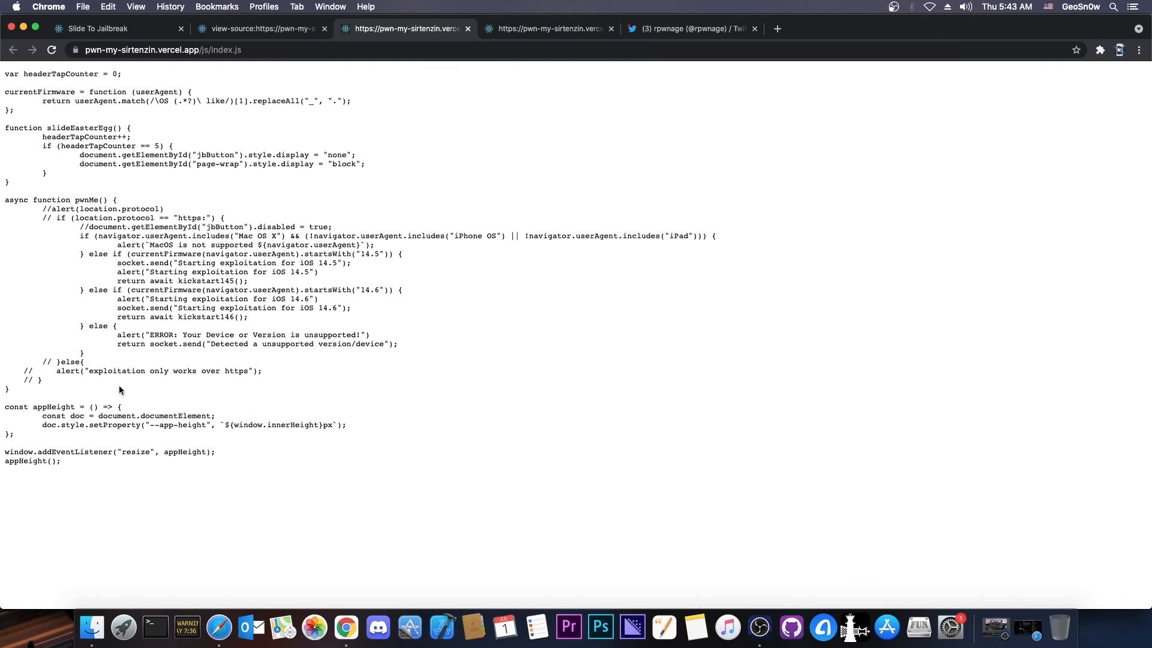
{"action": "mouse_move", "coordinate": [276, 195]}
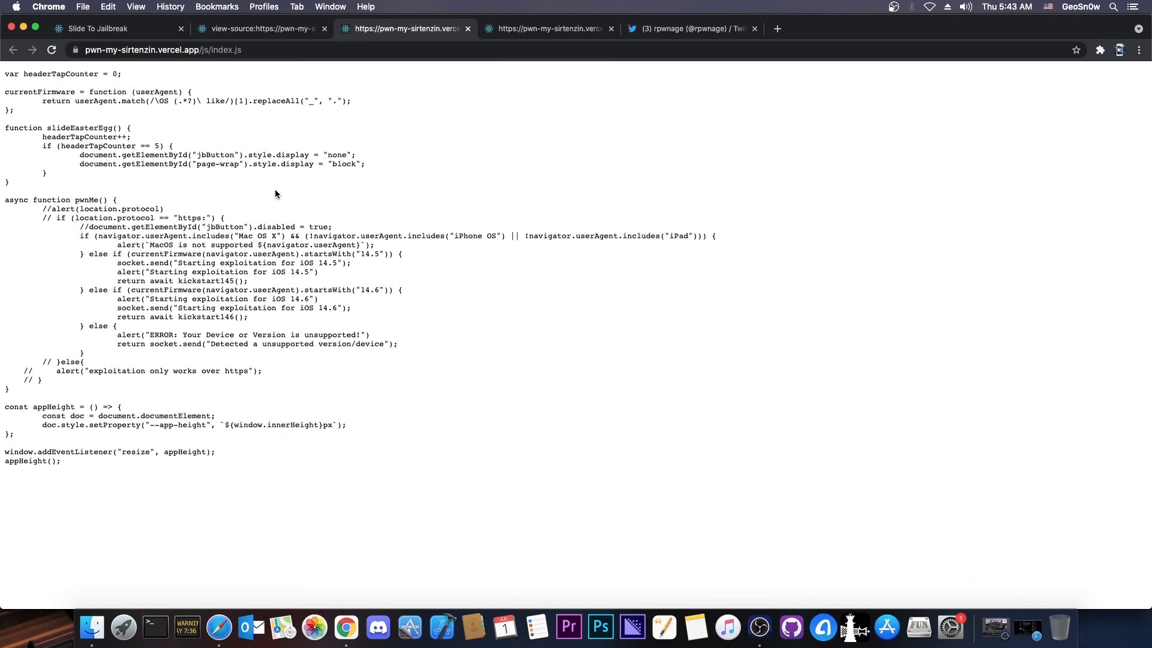
{"action": "mouse_move", "coordinate": [155, 228]}
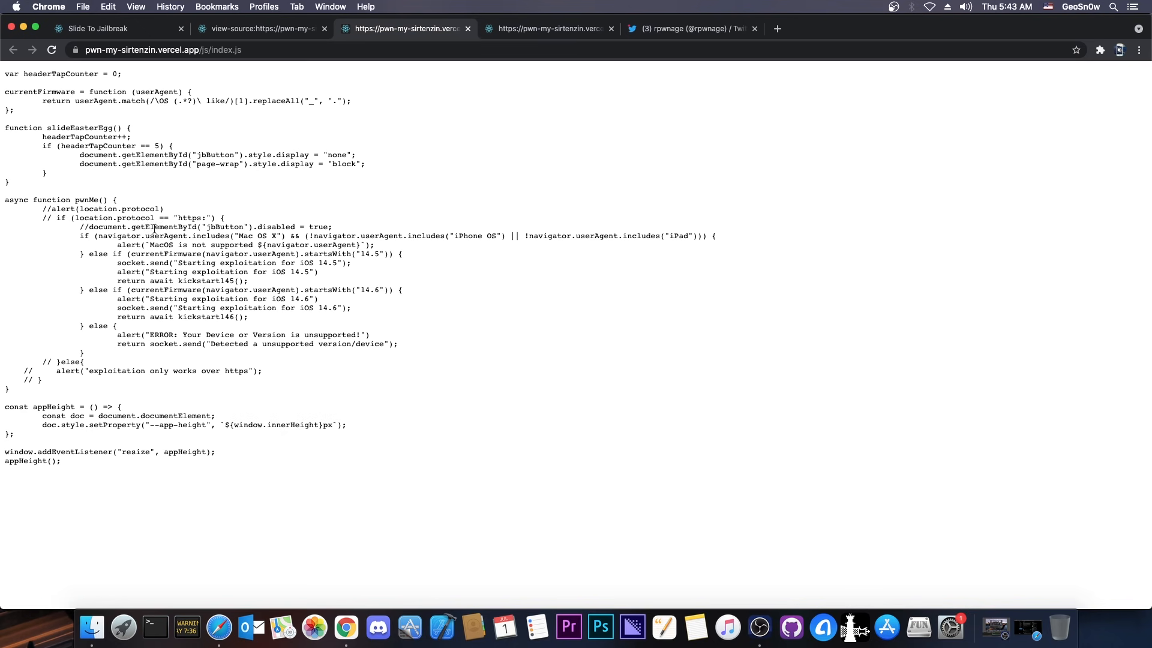
{"action": "mouse_move", "coordinate": [264, 267]}
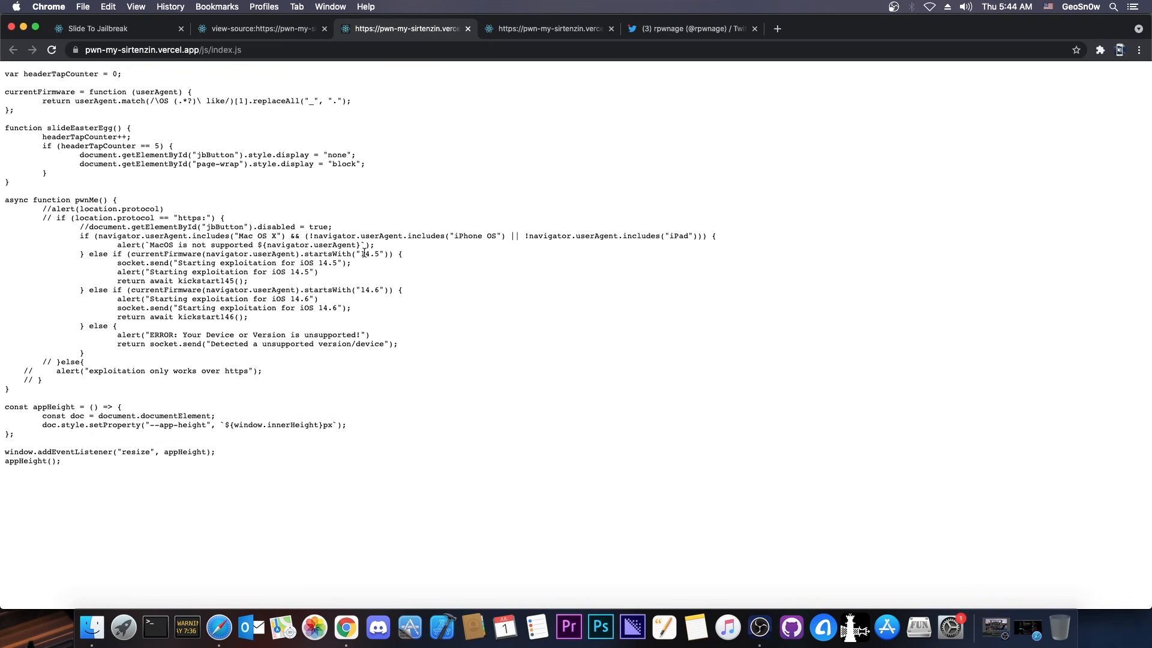
Highlight the iOS version check in index.js and flip between it and the jailbreak page.
{"action": "double_click", "coordinate": [367, 289]}
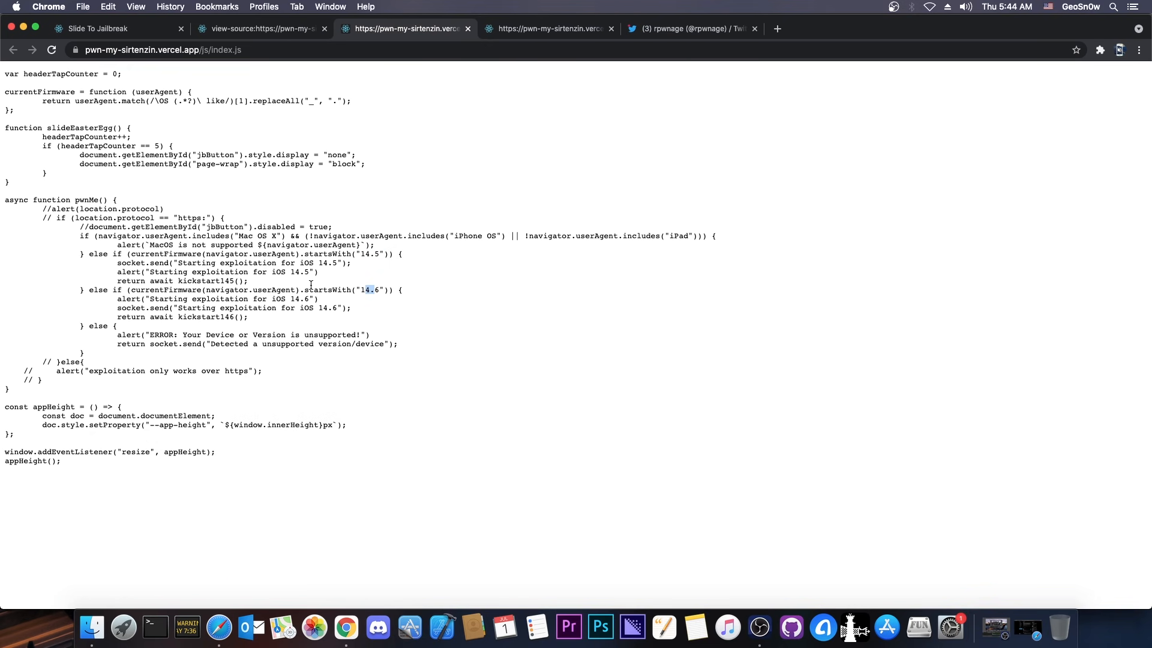
{"action": "mouse_move", "coordinate": [149, 13]}
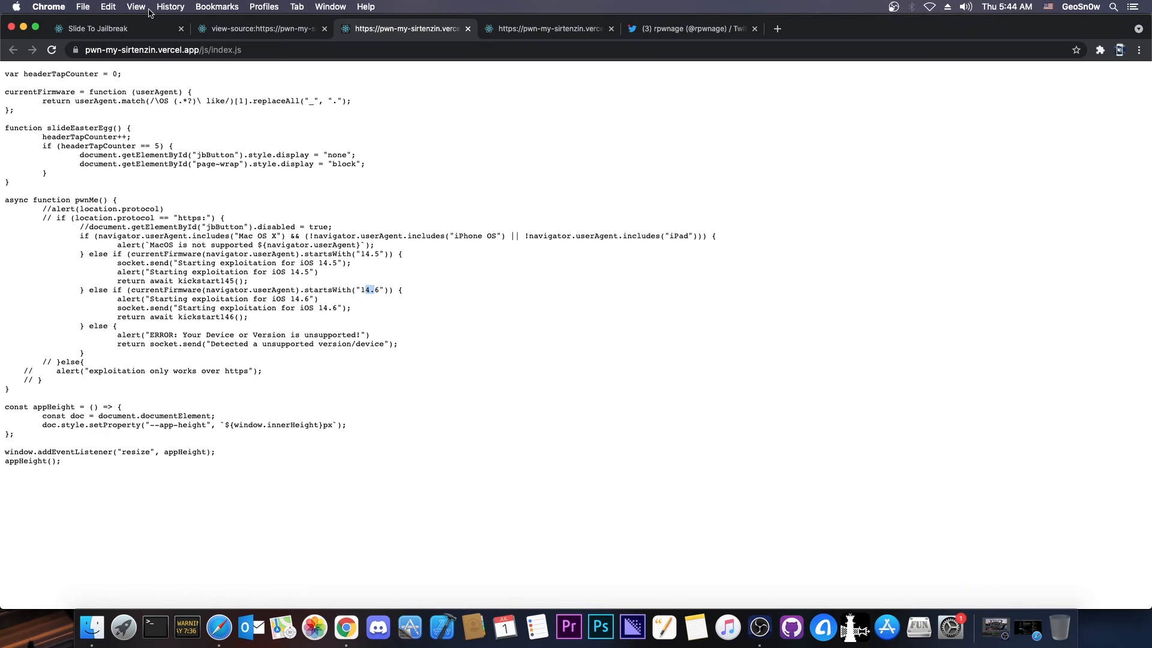
{"action": "left_click", "coordinate": [103, 29]}
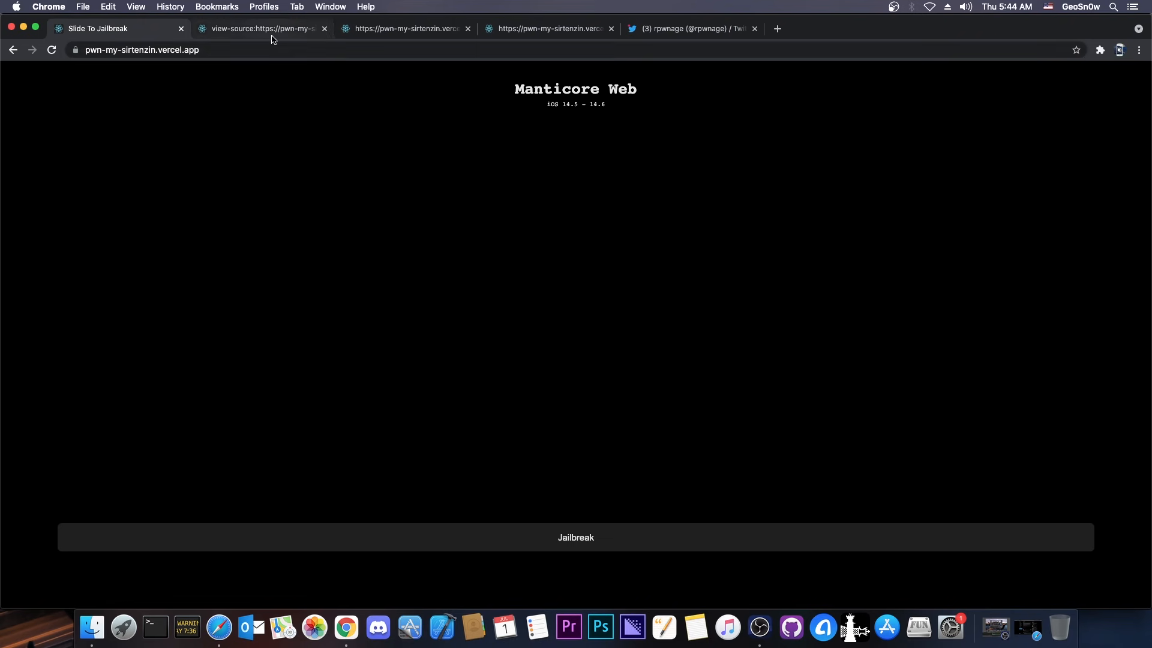
{"action": "left_click", "coordinate": [404, 29]}
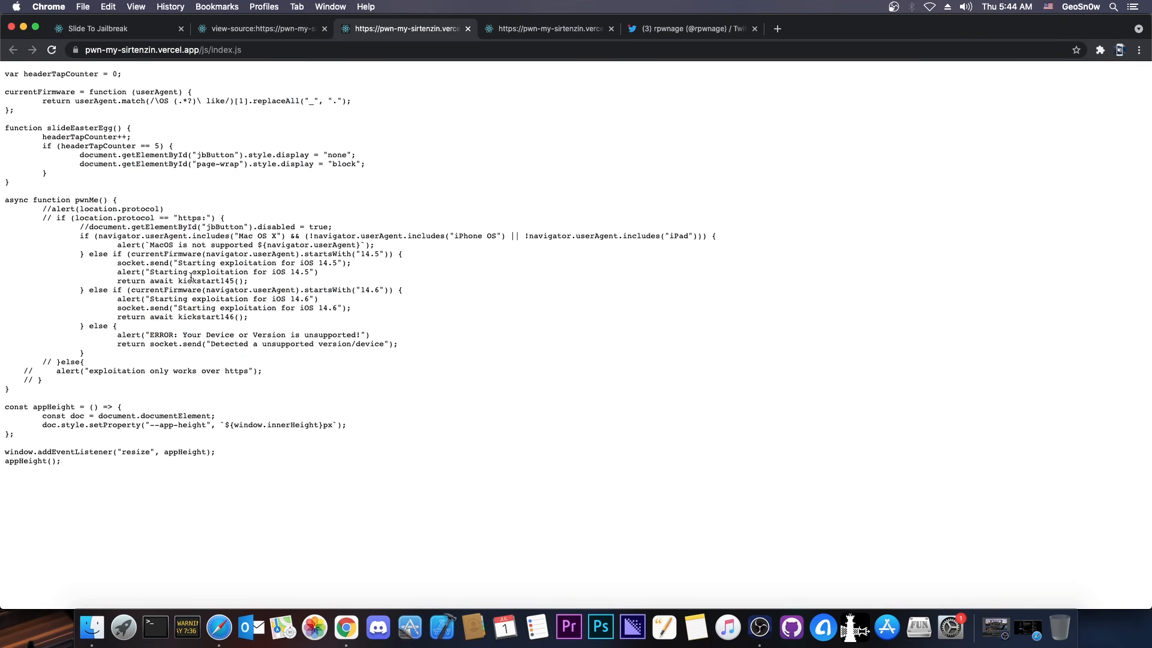
{"action": "mouse_move", "coordinate": [285, 298]}
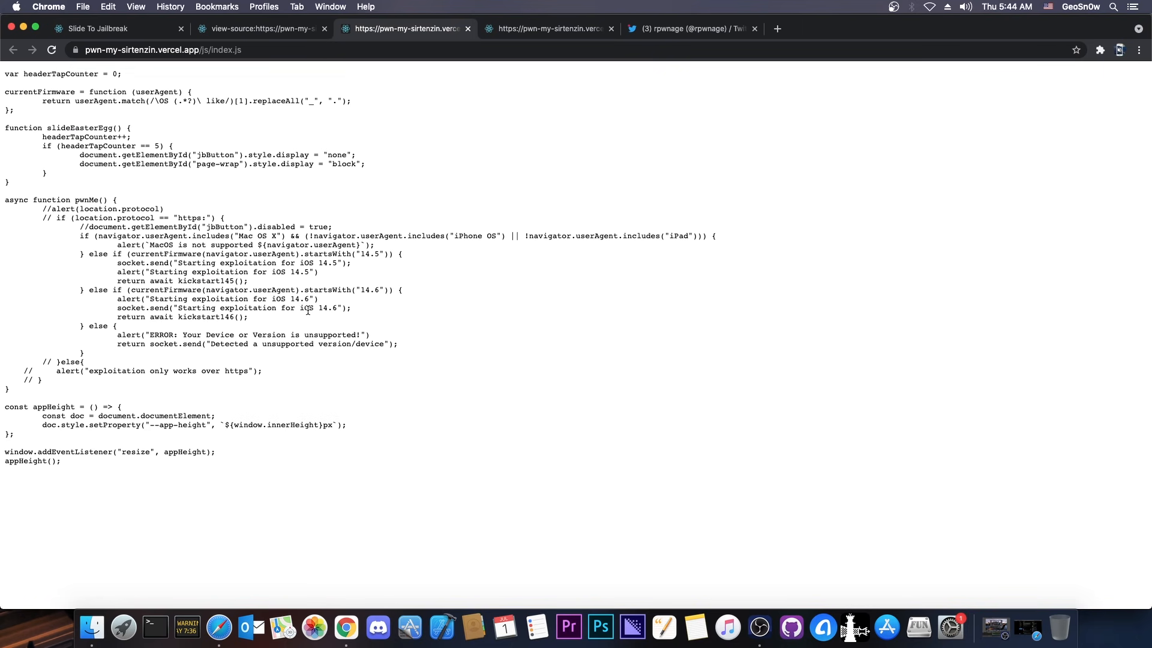
{"action": "mouse_move", "coordinate": [330, 325]}
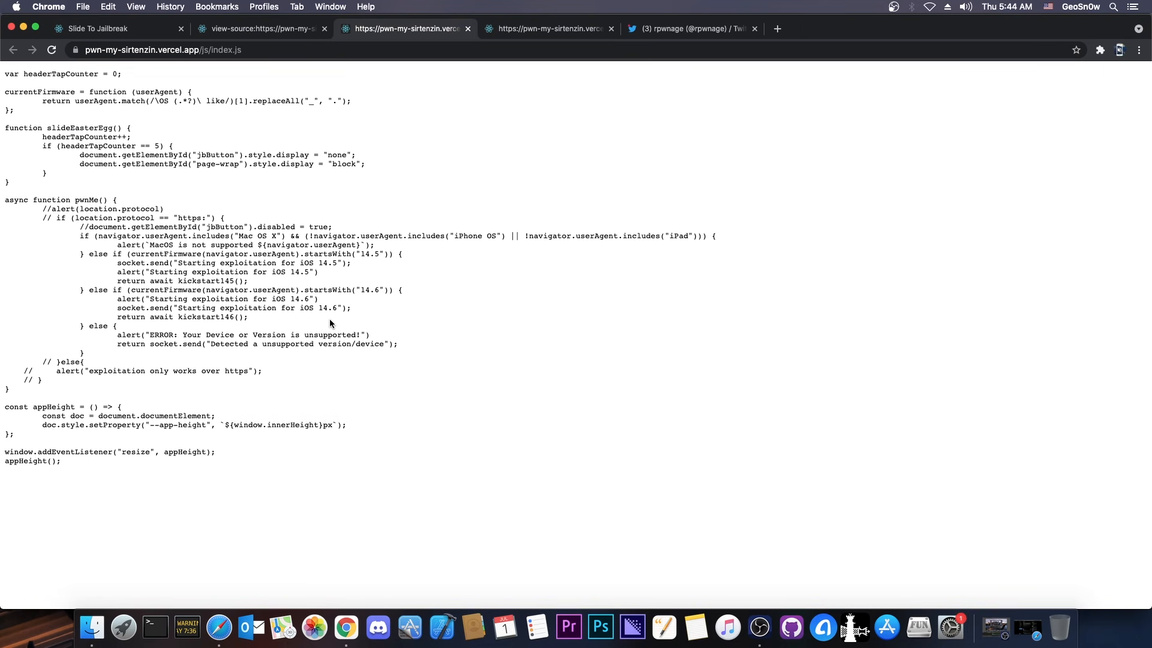
Read through the iOS 14.5/14.6 exploit script source, then return to the jailbreak page.
{"action": "left_click", "coordinate": [549, 29]}
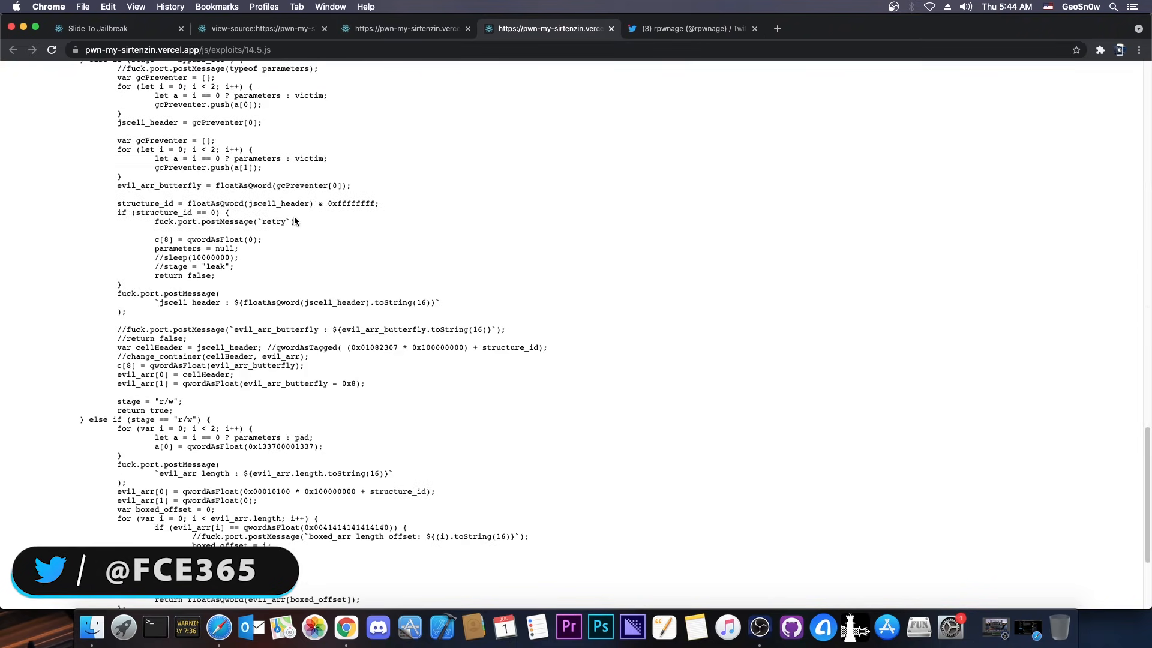
{"action": "scroll", "scroll_direction": "up", "scroll_amount": 3}
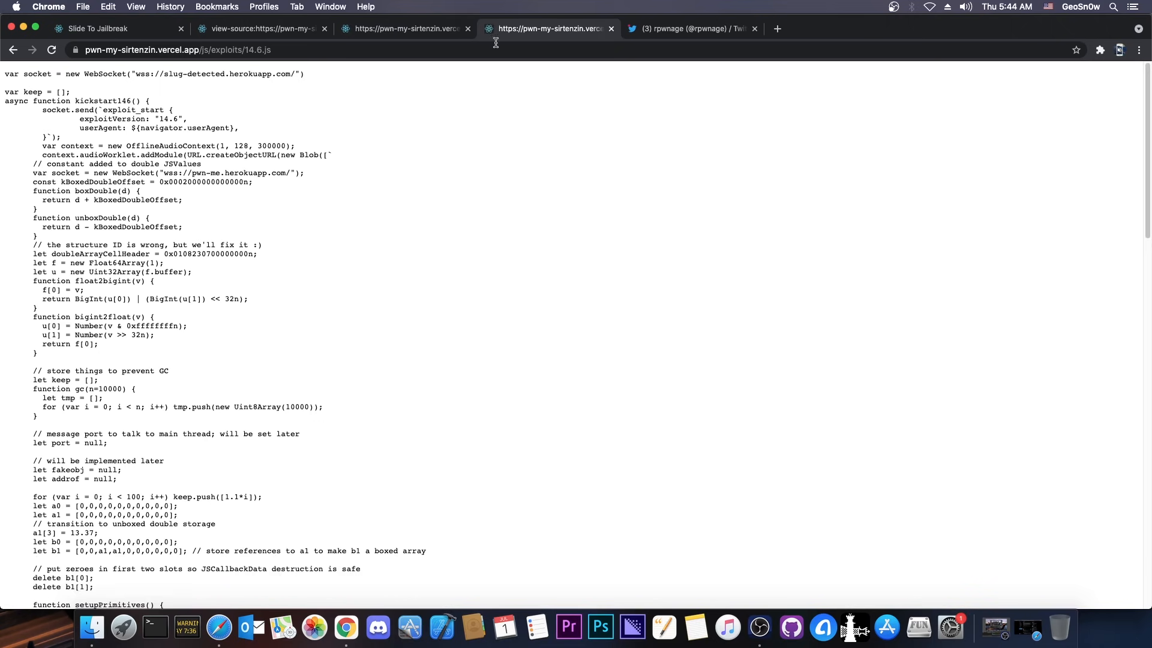
{"action": "mouse_move", "coordinate": [93, 96]}
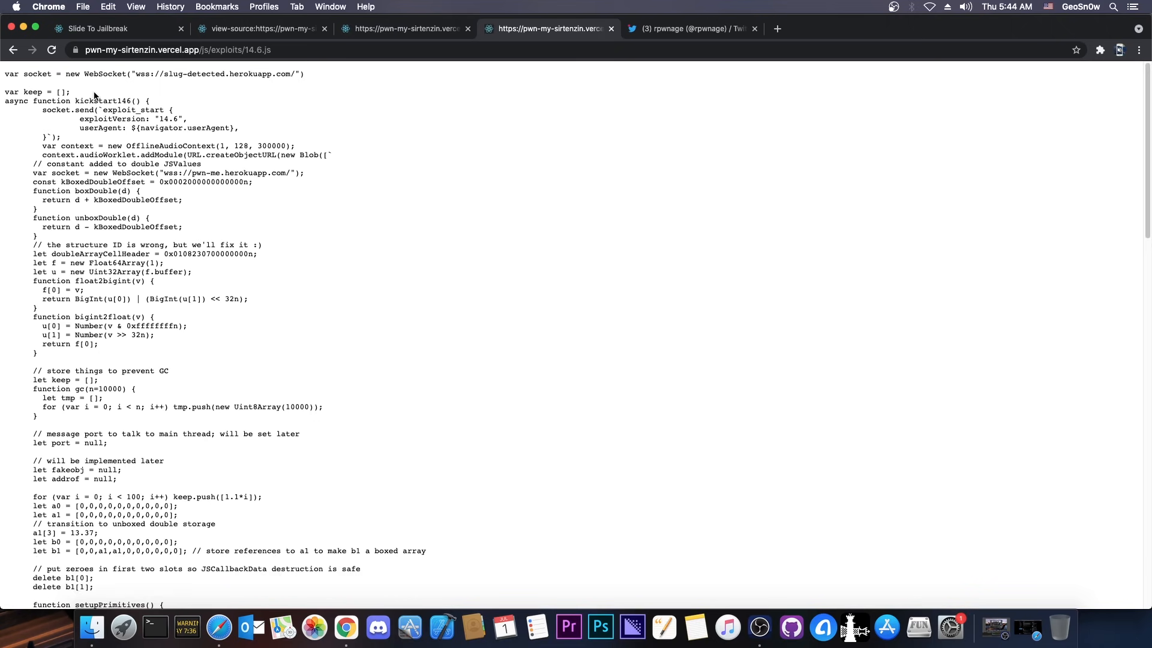
{"action": "scroll", "scroll_direction": "down", "scroll_amount": 3}
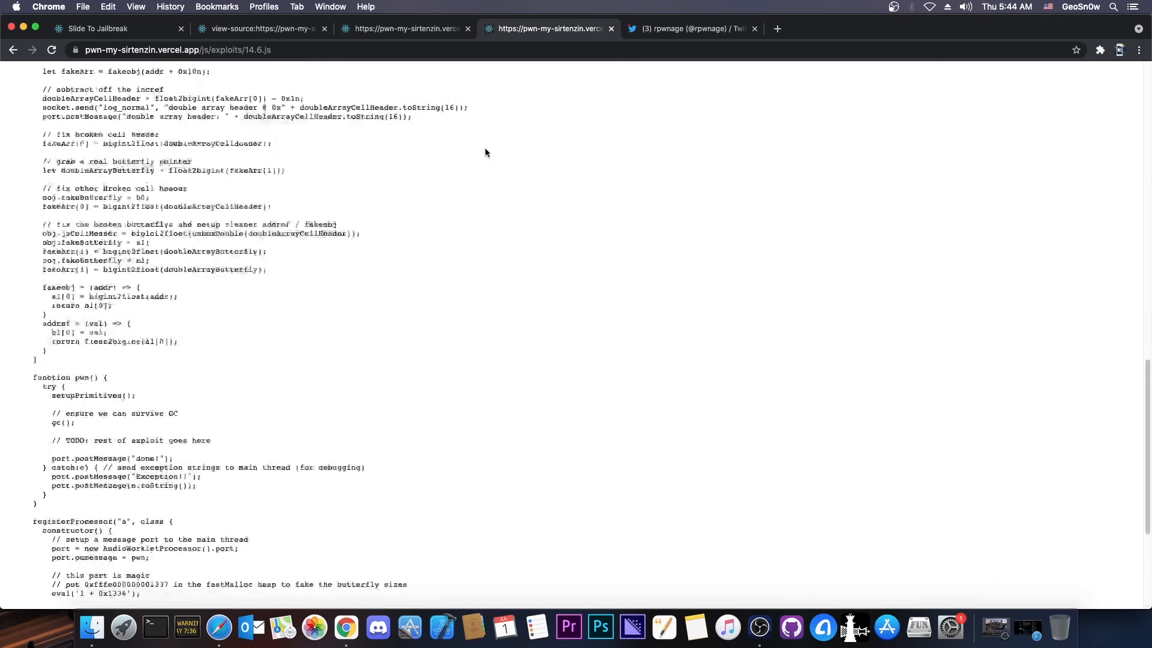
{"action": "left_click", "coordinate": [114, 29]}
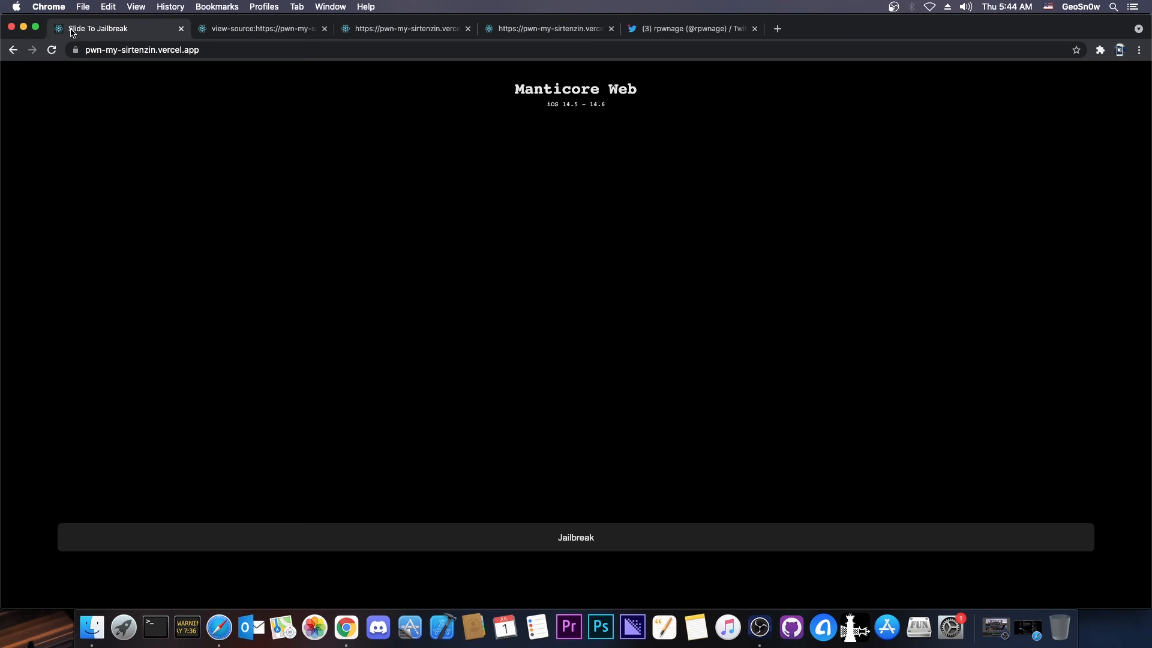
{"action": "mouse_move", "coordinate": [240, 175]}
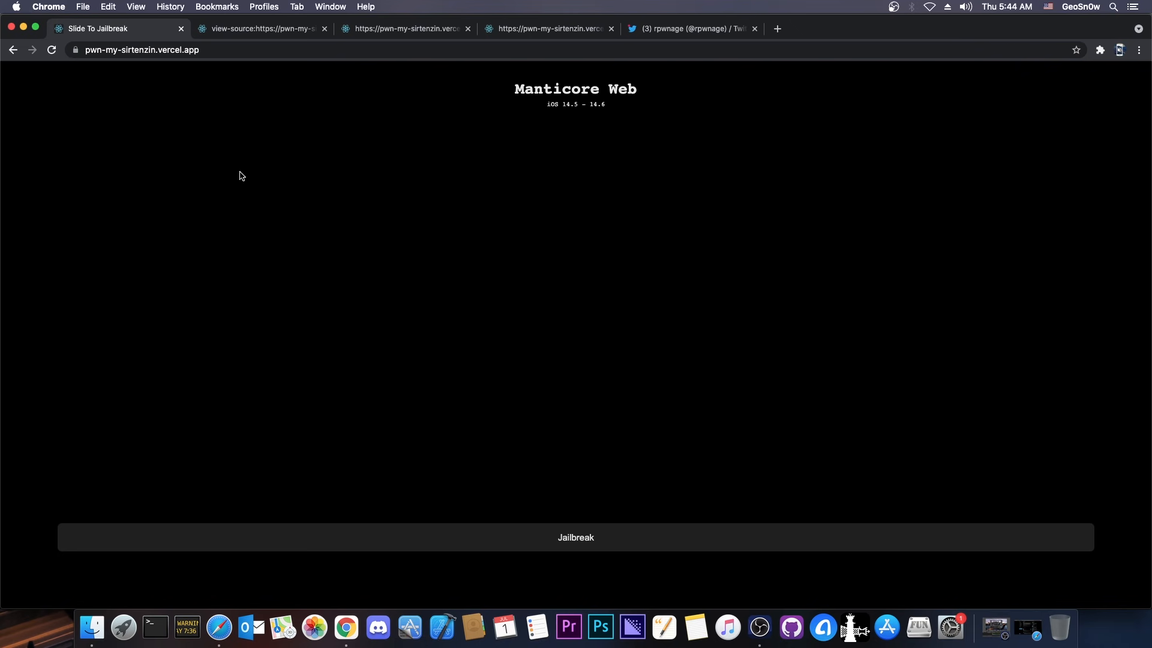
{"action": "mouse_move", "coordinate": [248, 147]}
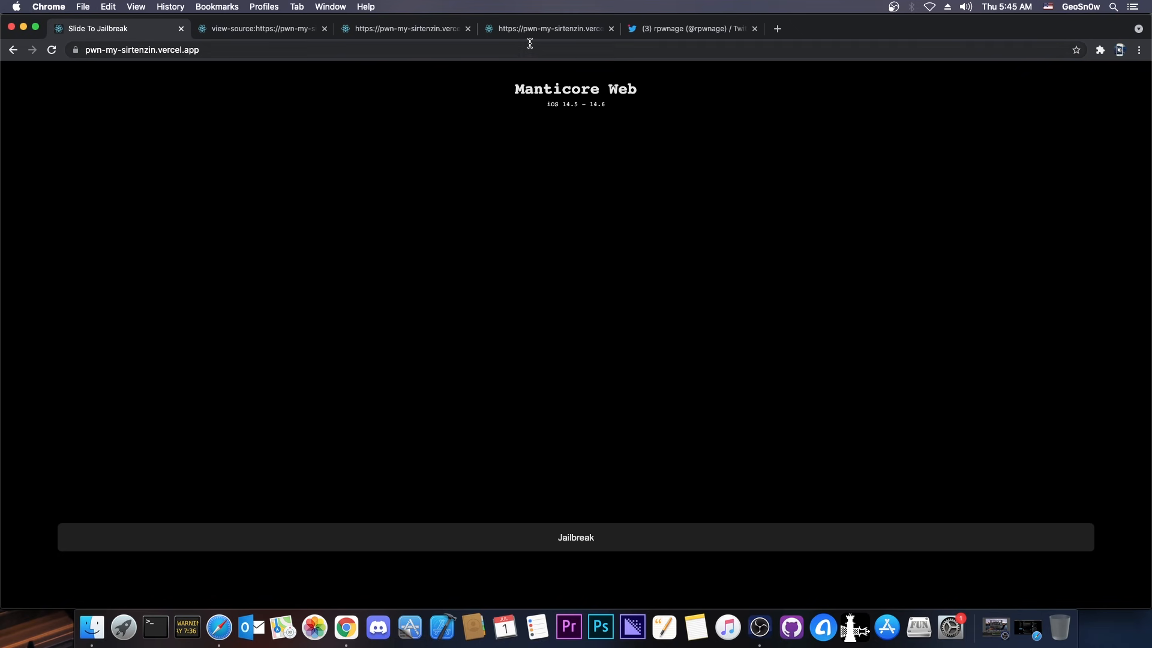
{"action": "mouse_move", "coordinate": [405, 29]}
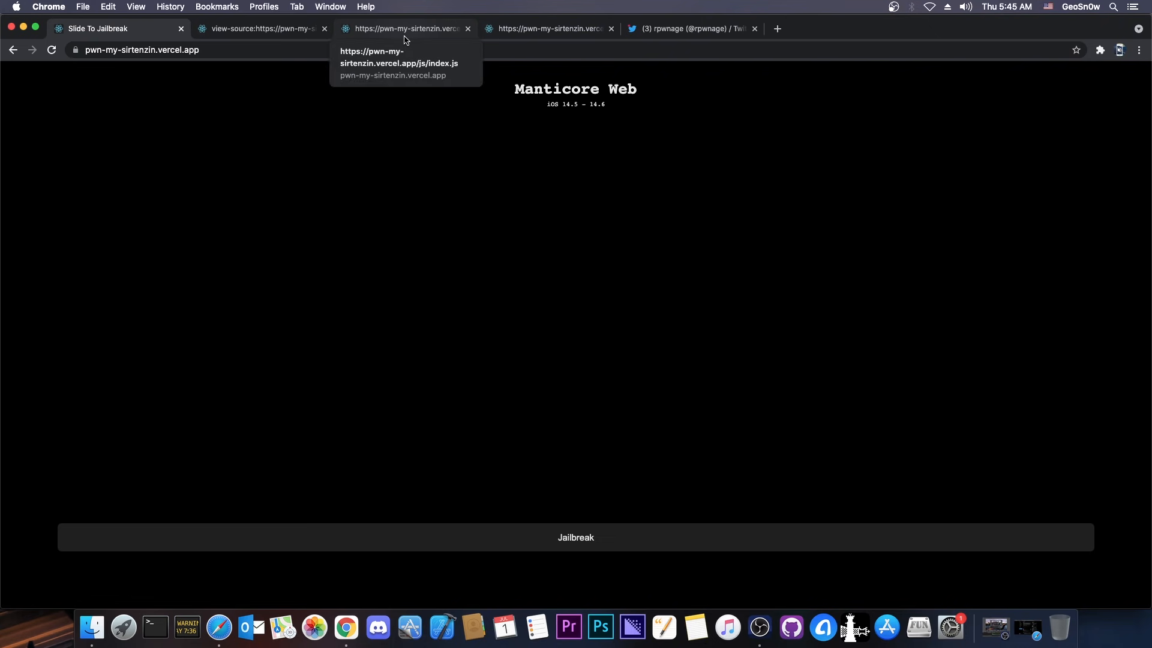
Switch to the pwn-my-sirtenzin.vercel.app index.js script with its iOS version checks.
{"action": "left_click", "coordinate": [688, 27]}
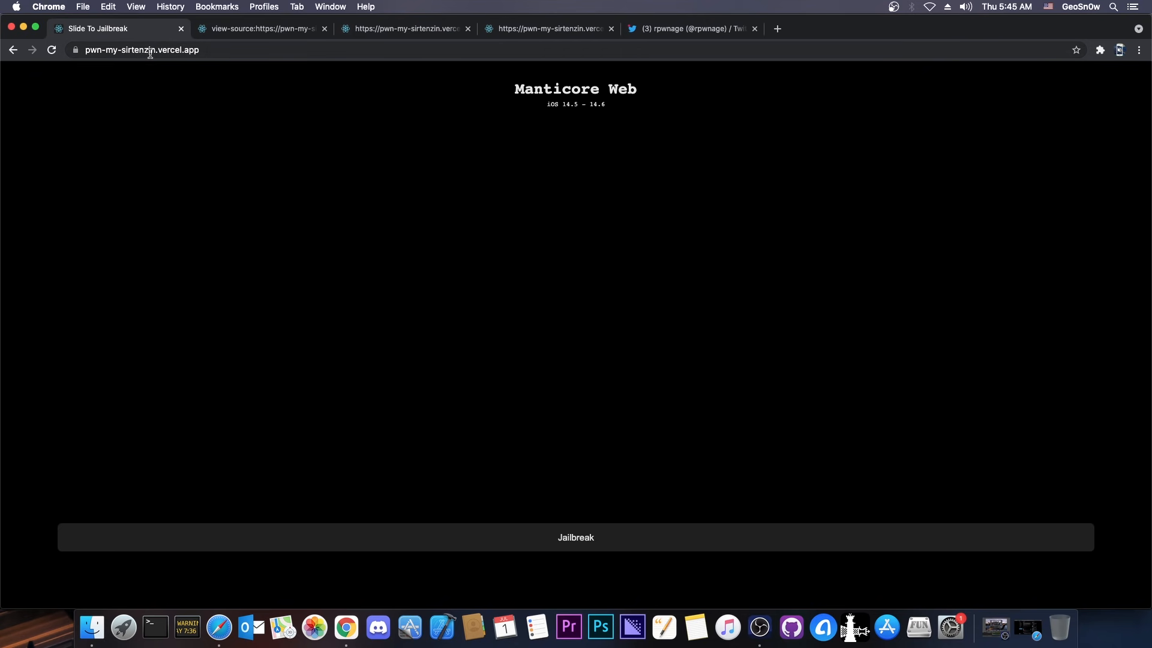
{"action": "mouse_move", "coordinate": [528, 522]}
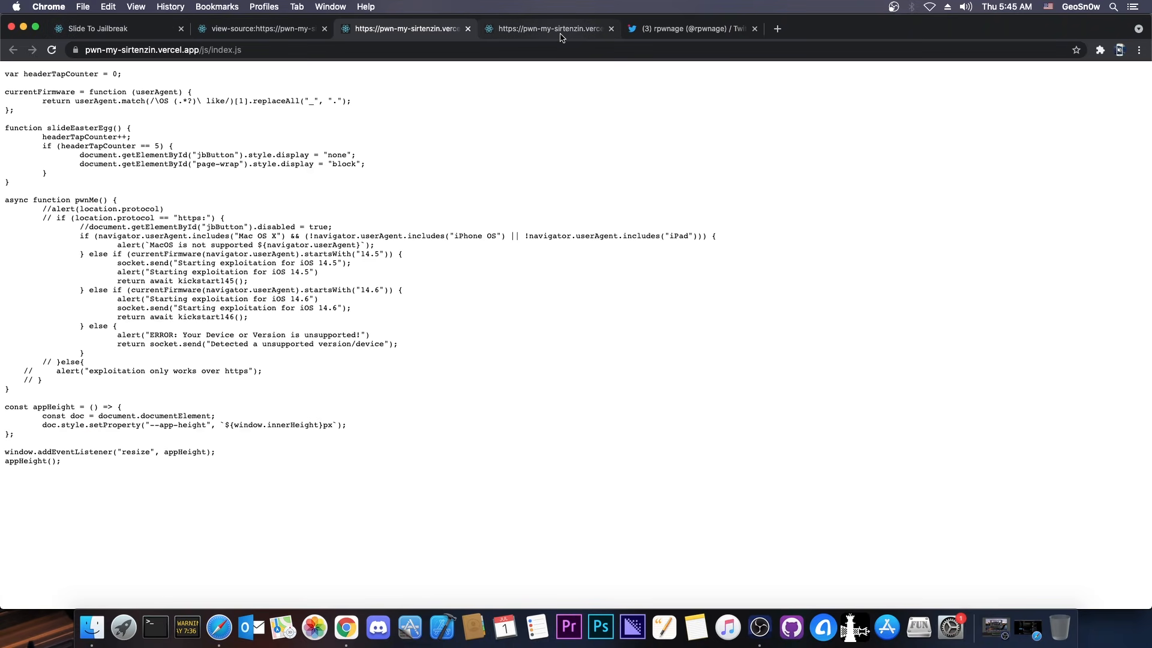
Revisit the 14.6.js exploit and index.js checks, then show rpwnage's Twitter profile.
{"action": "left_click", "coordinate": [547, 29]}
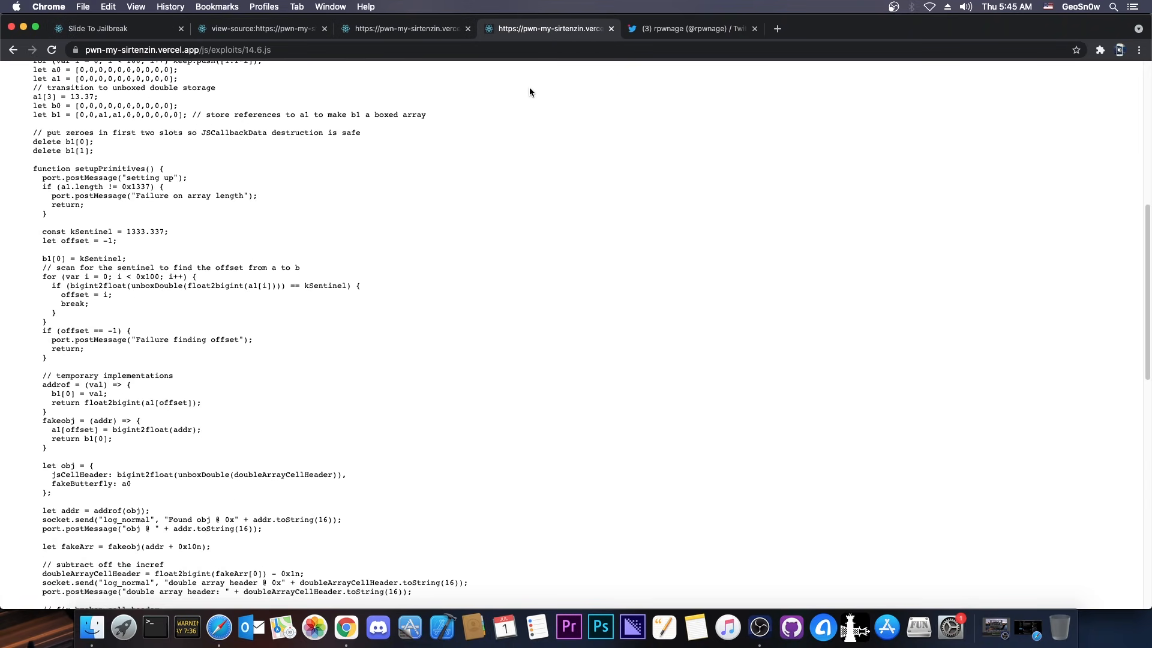
{"action": "left_click", "coordinate": [404, 29]}
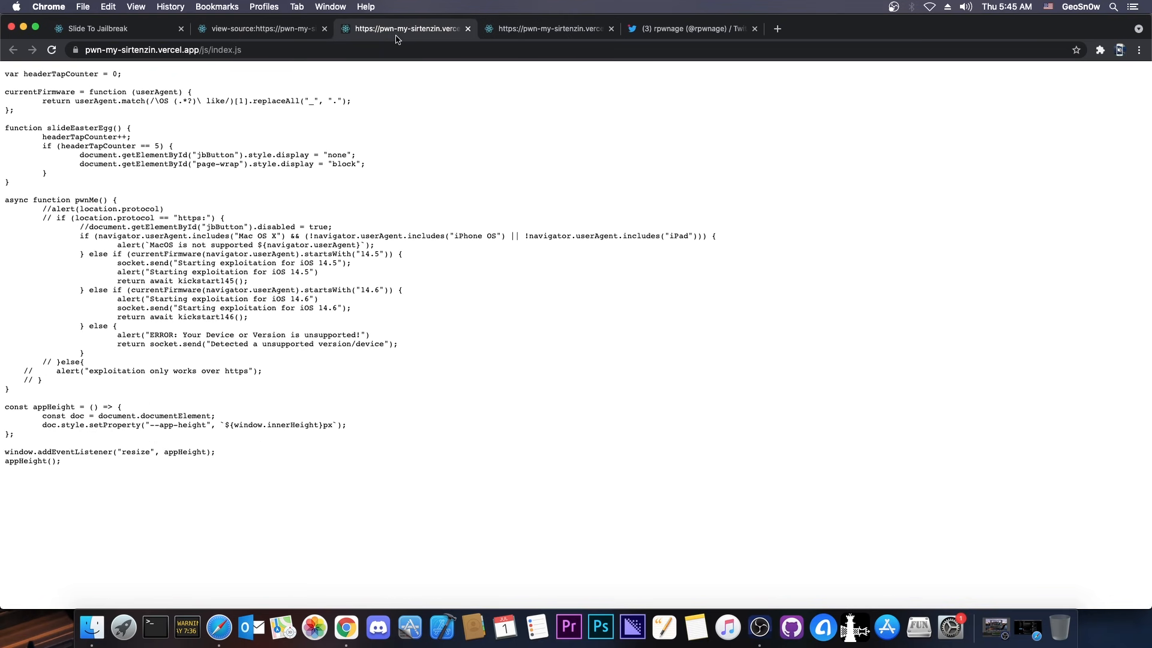
{"action": "mouse_move", "coordinate": [389, 252]}
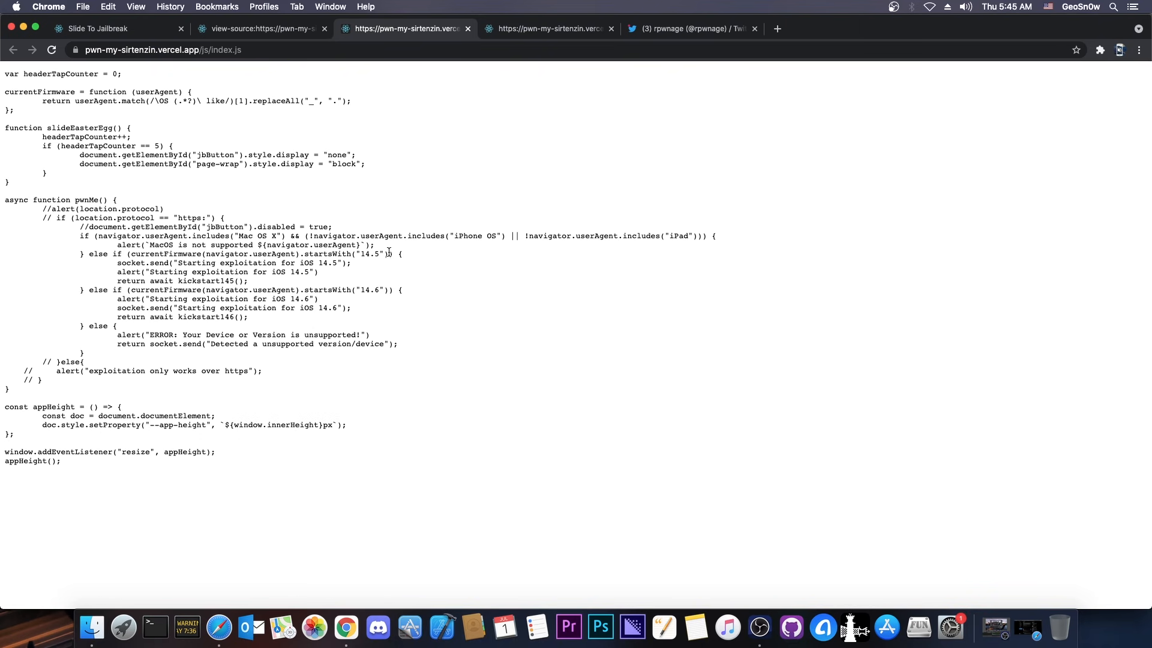
{"action": "left_click", "coordinate": [692, 29]}
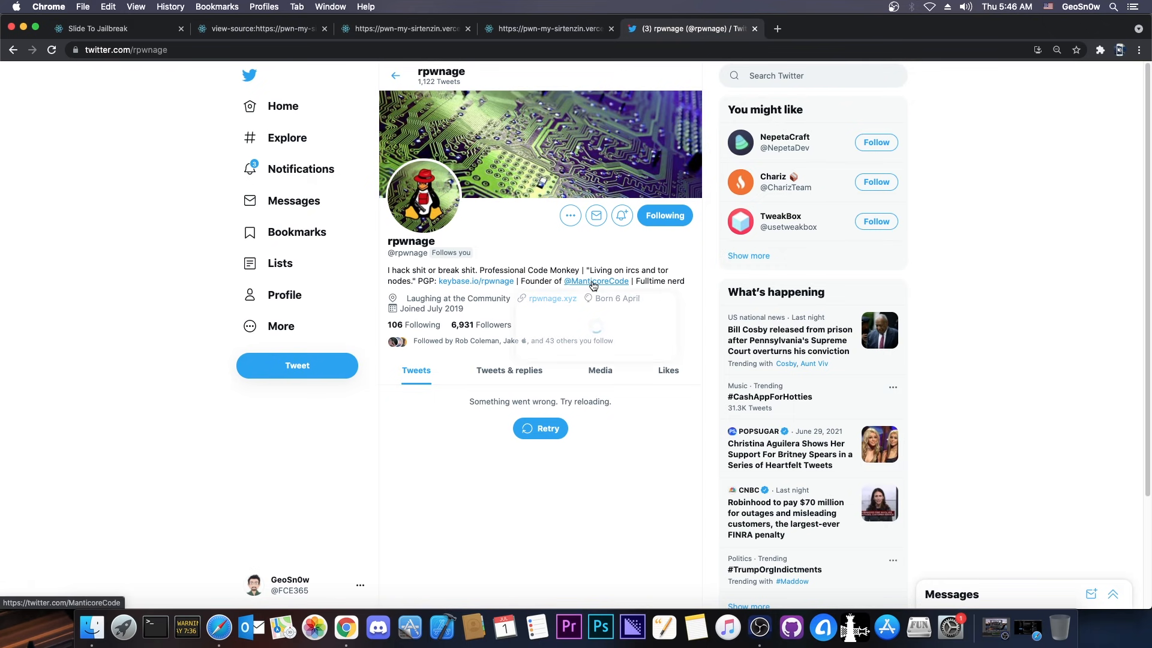
{"action": "left_click", "coordinate": [596, 280]}
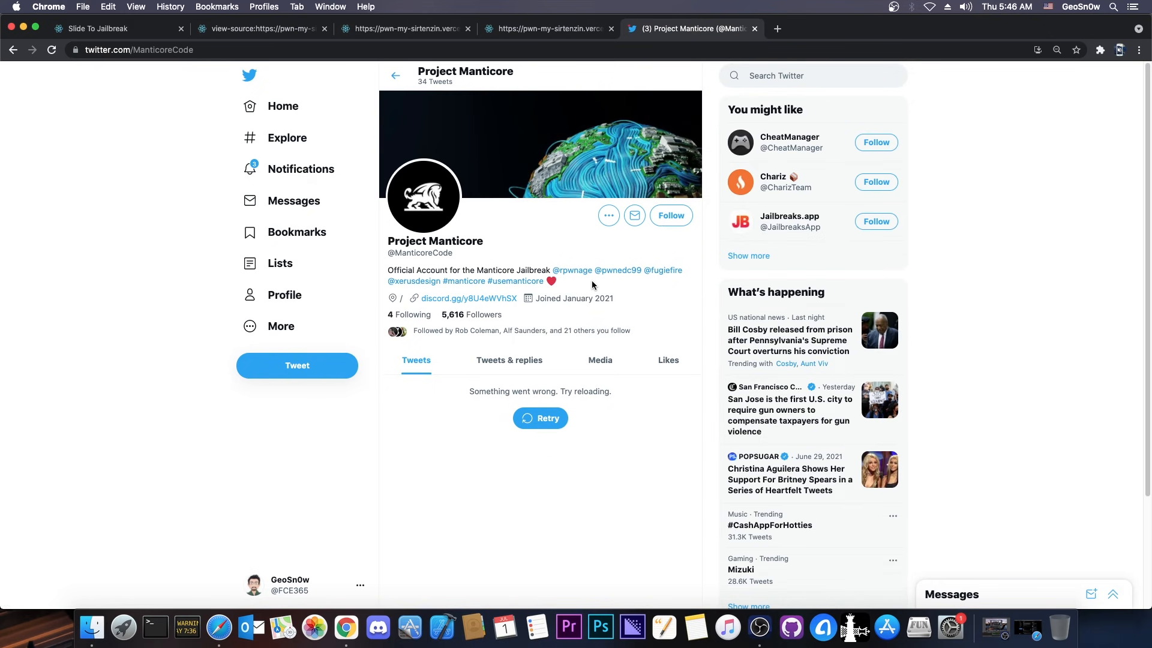
{"action": "mouse_move", "coordinate": [532, 439]}
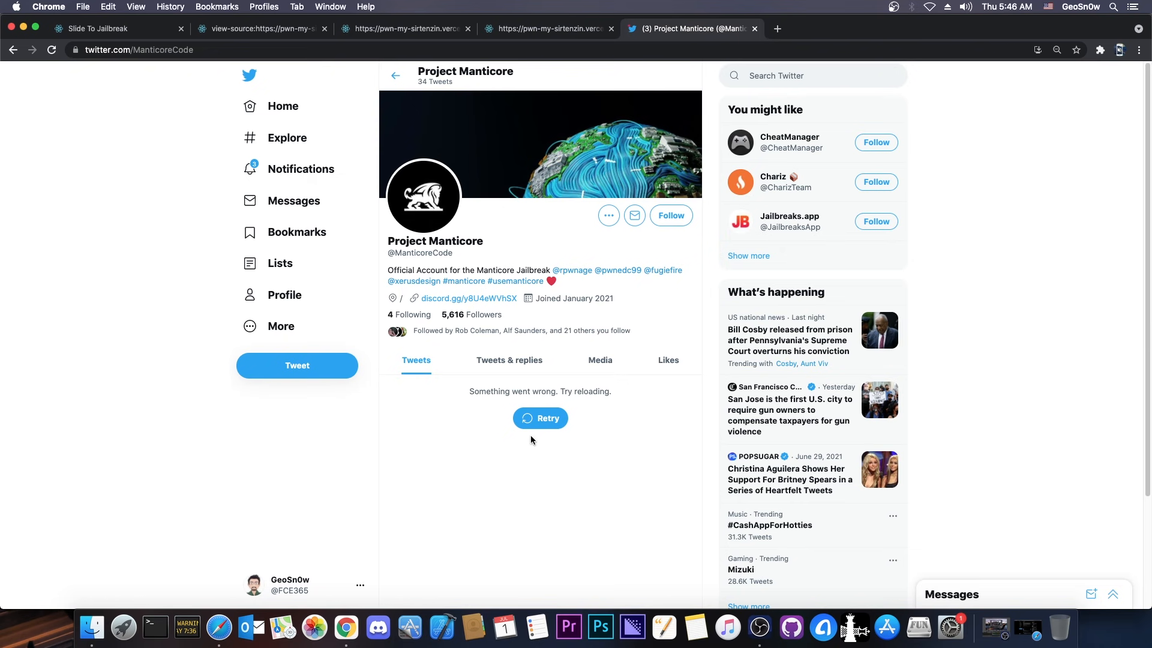
{"action": "mouse_move", "coordinate": [500, 345]}
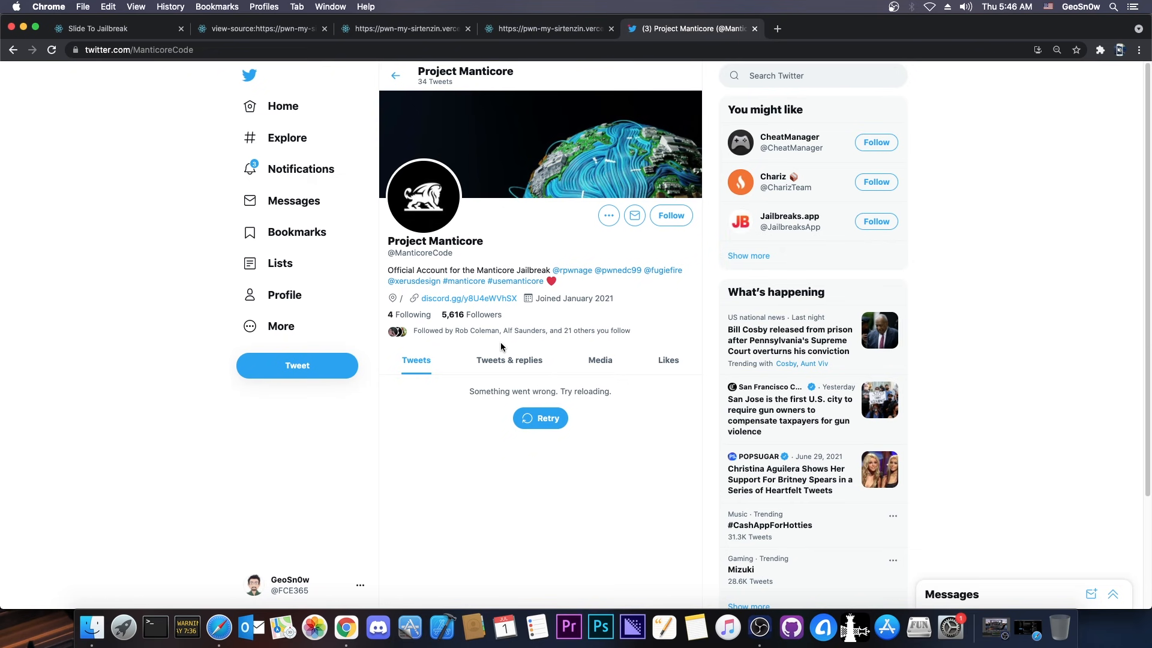
{"action": "mouse_move", "coordinate": [409, 244]}
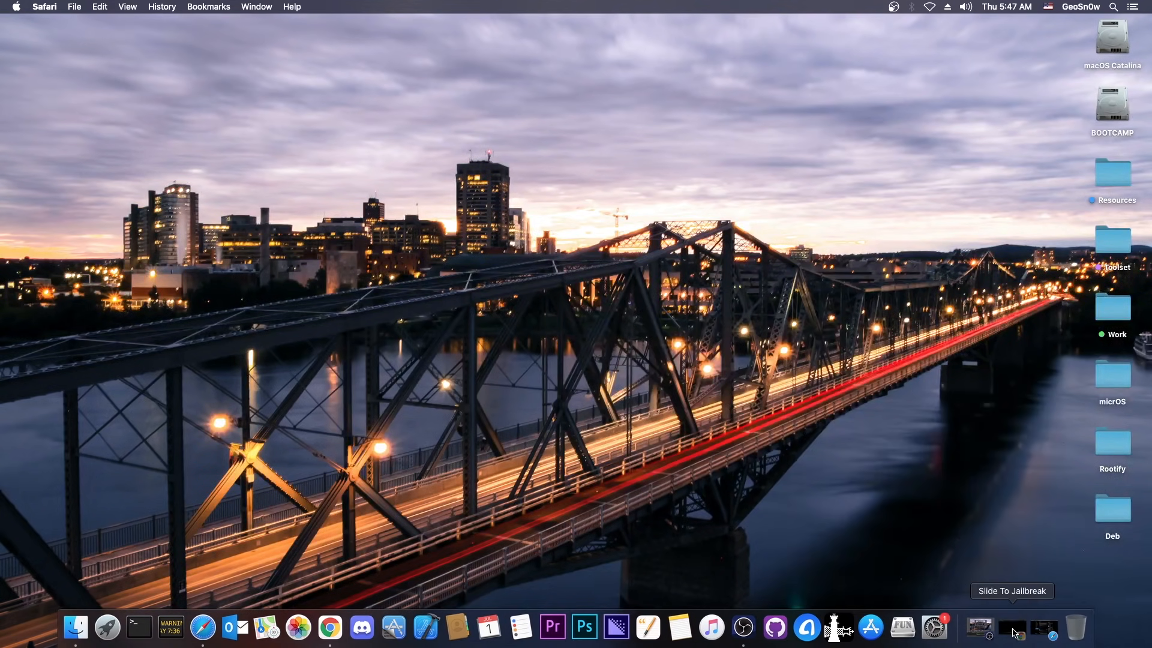
Restore the Chrome window from the Dock and return to the Manticore Web jailbreak page.
{"action": "left_click", "coordinate": [330, 630]}
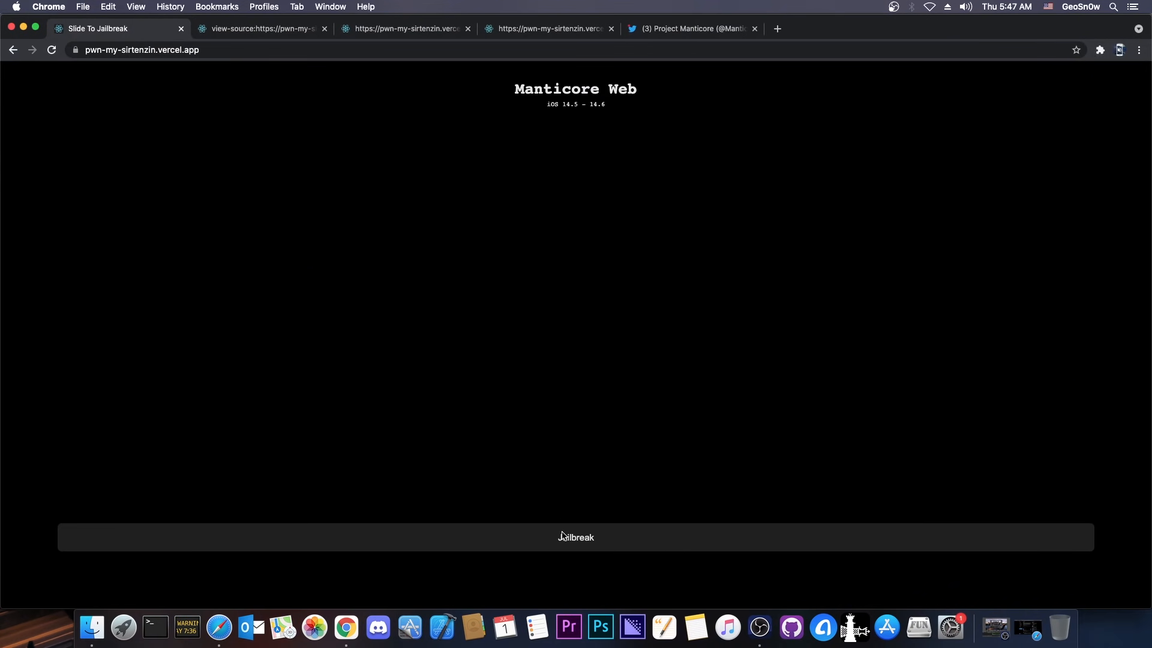
{"action": "mouse_move", "coordinate": [401, 474]}
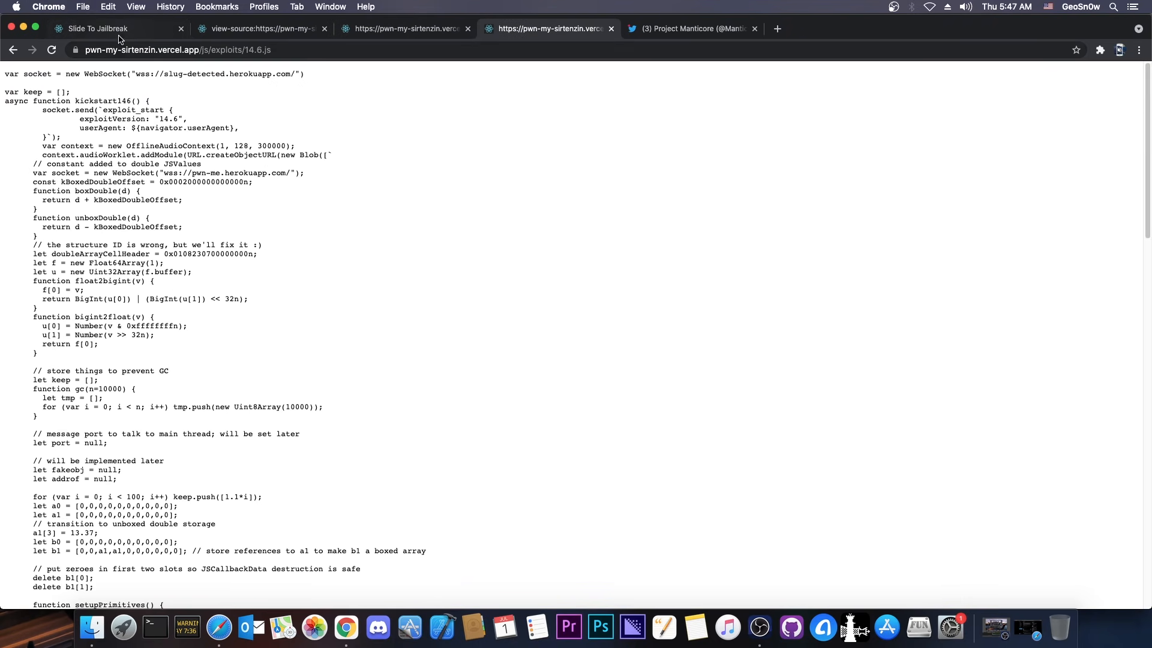
{"action": "left_click", "coordinate": [96, 27]}
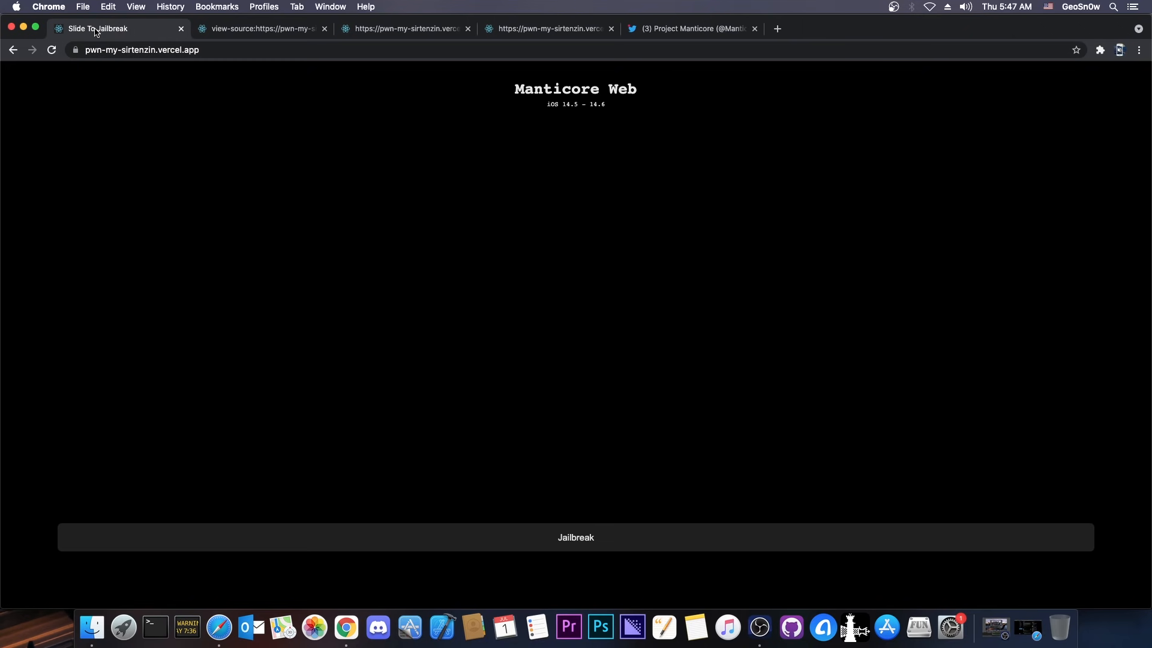
{"action": "mouse_move", "coordinate": [21, 28]}
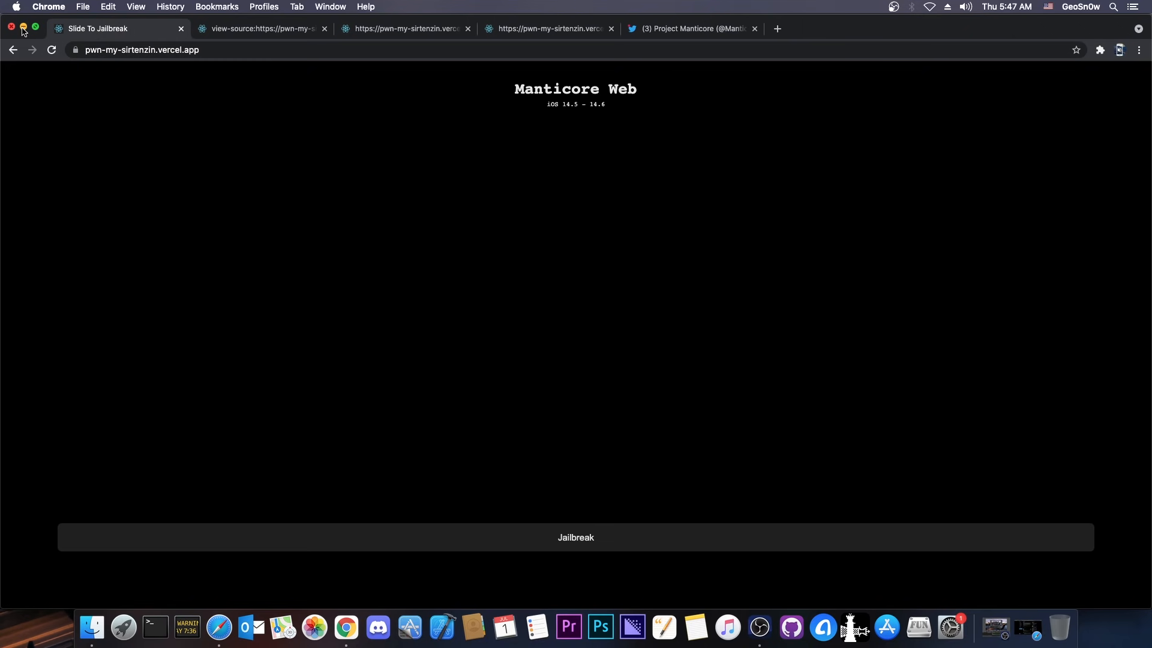
Close the Chrome window, leaving the desktop showing.
{"action": "left_click", "coordinate": [11, 27]}
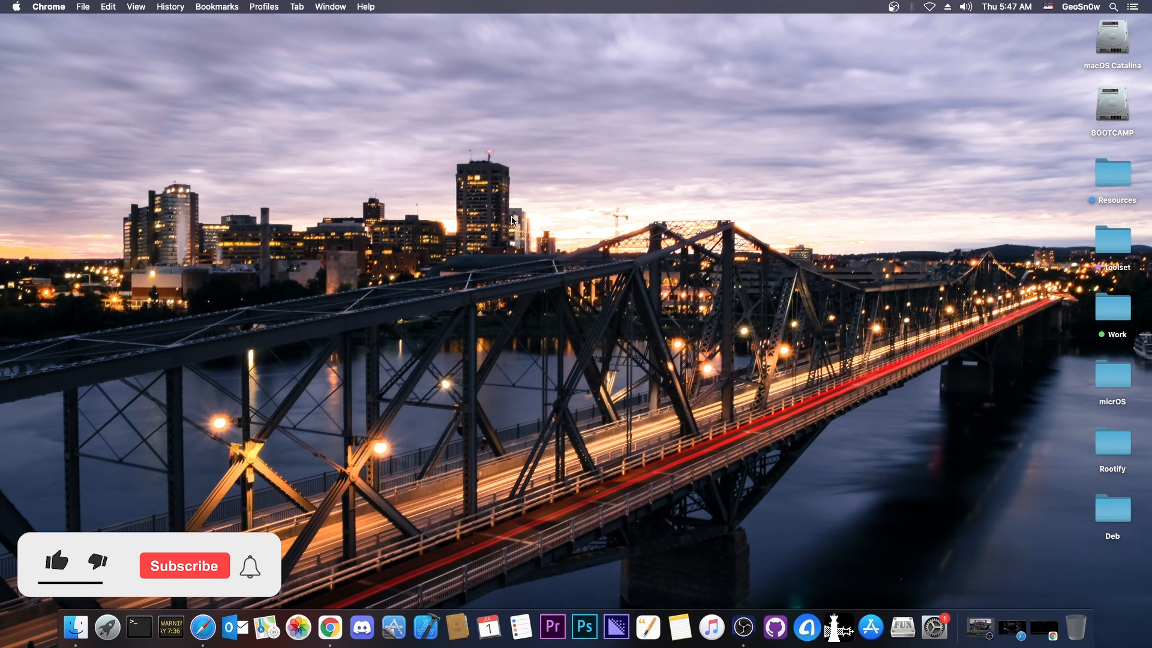
{"action": "left_click", "coordinate": [56, 560]}
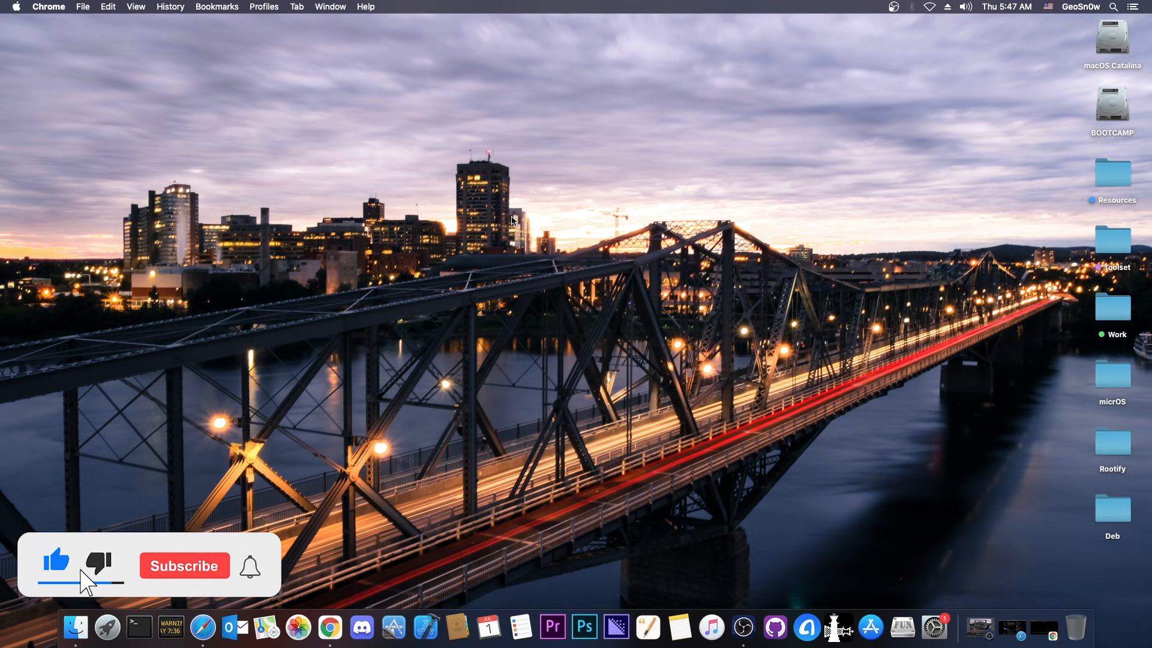
{"action": "left_click", "coordinate": [184, 565]}
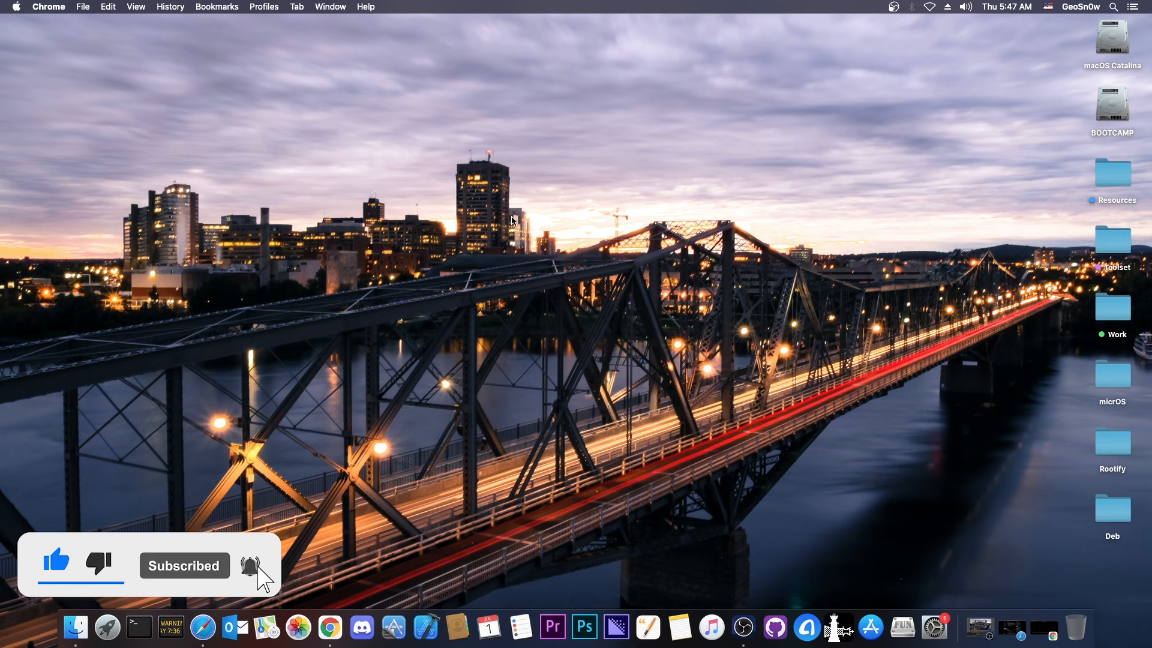